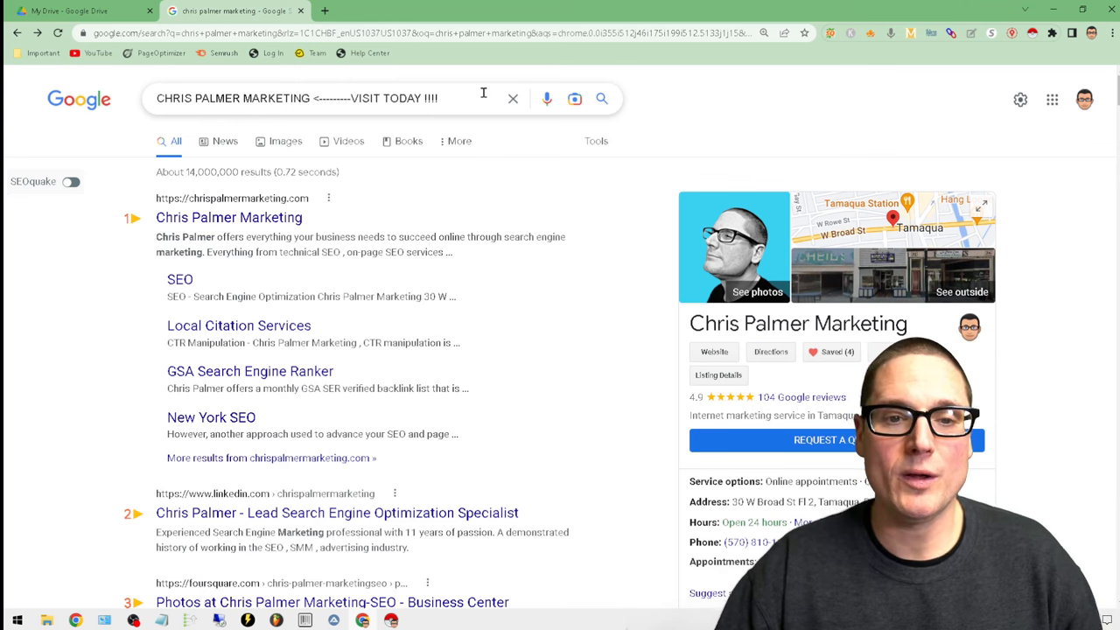
- Search Google for 'data scraper chrome extension' and scroll to the Instant Data Scraper result
triple_click(298, 98)
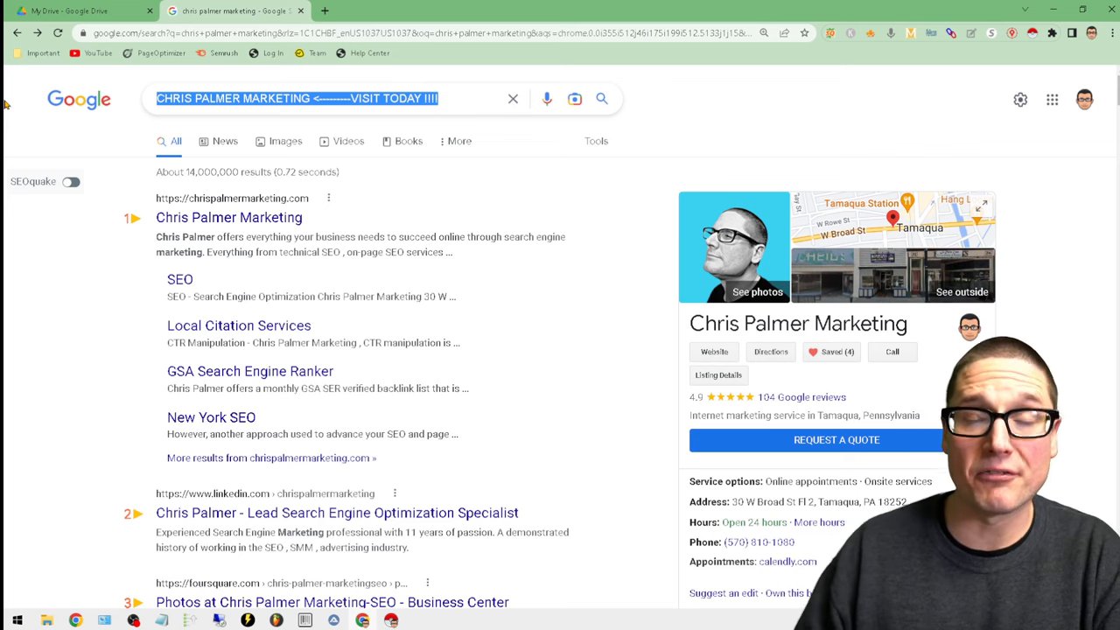
text(DATA SCRAPER CHROME EXTENSION)
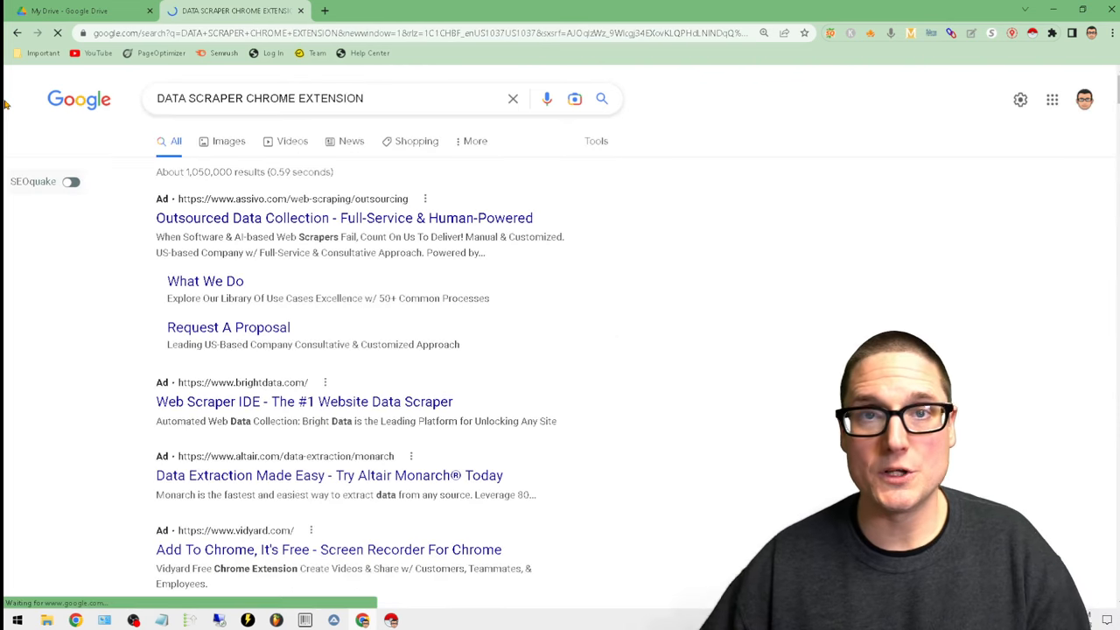
scroll(down, 3)
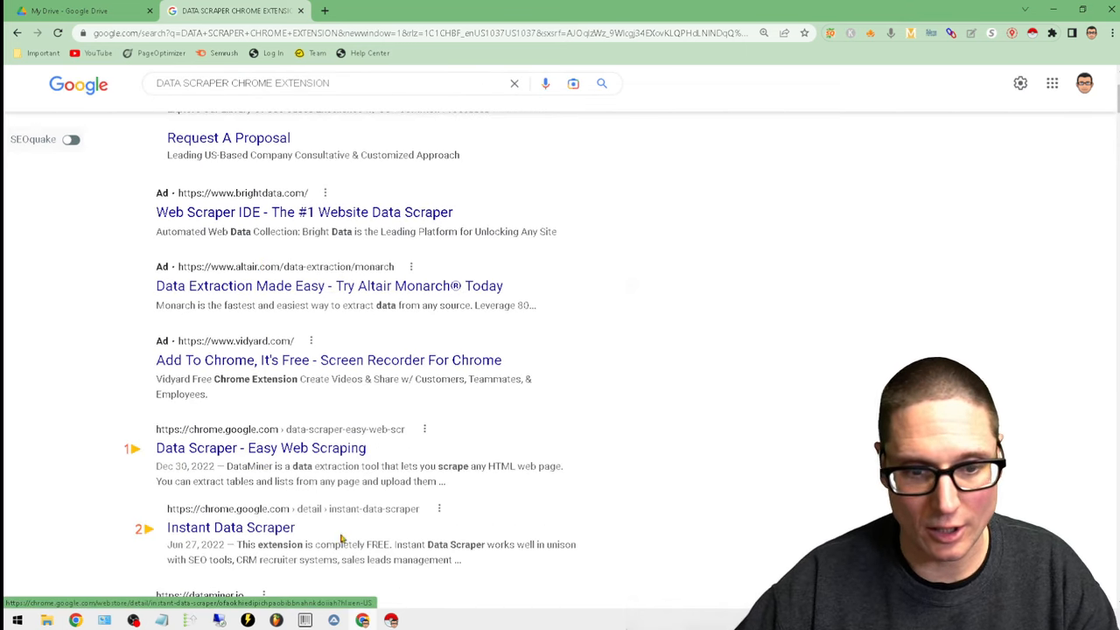
scroll(down, 3)
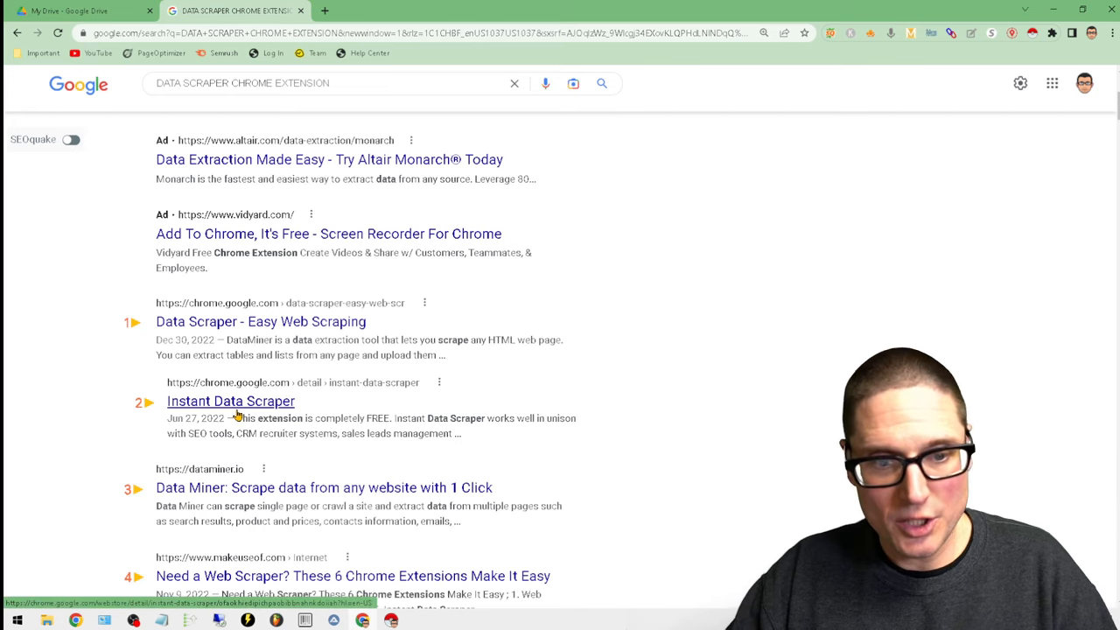
- View the Instant Data Scraper Web Store listing, confirm it is installed, then search google.com
click(231, 401)
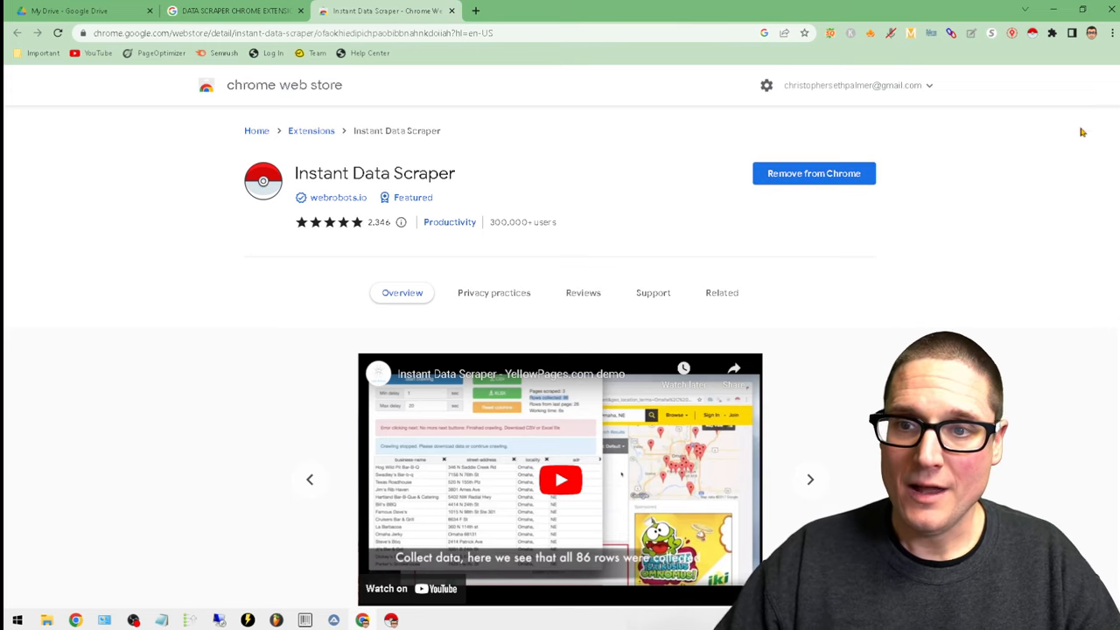
click(1054, 34)
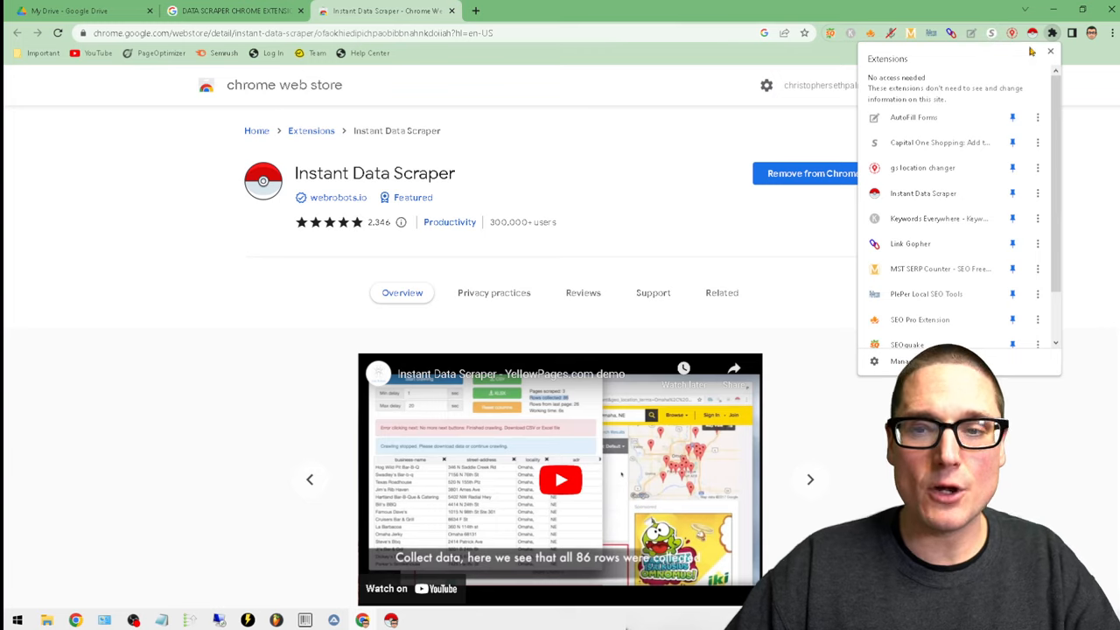
mouse_move(892, 56)
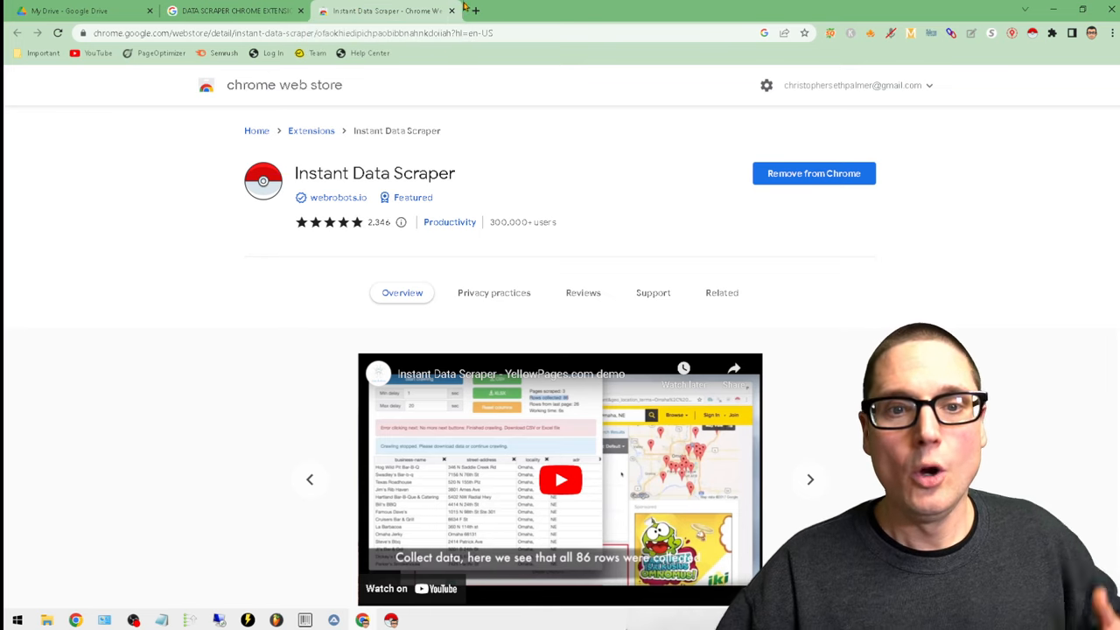
click(231, 10)
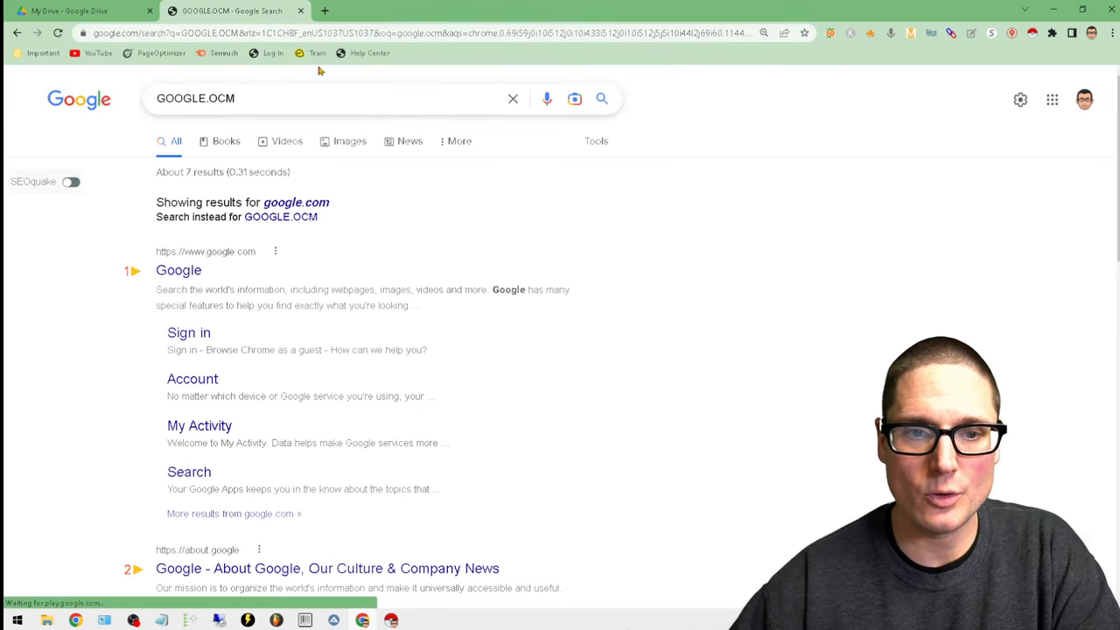
- Switch to Google Maps and search 'personal injury lawyer los angeles'
click(458, 140)
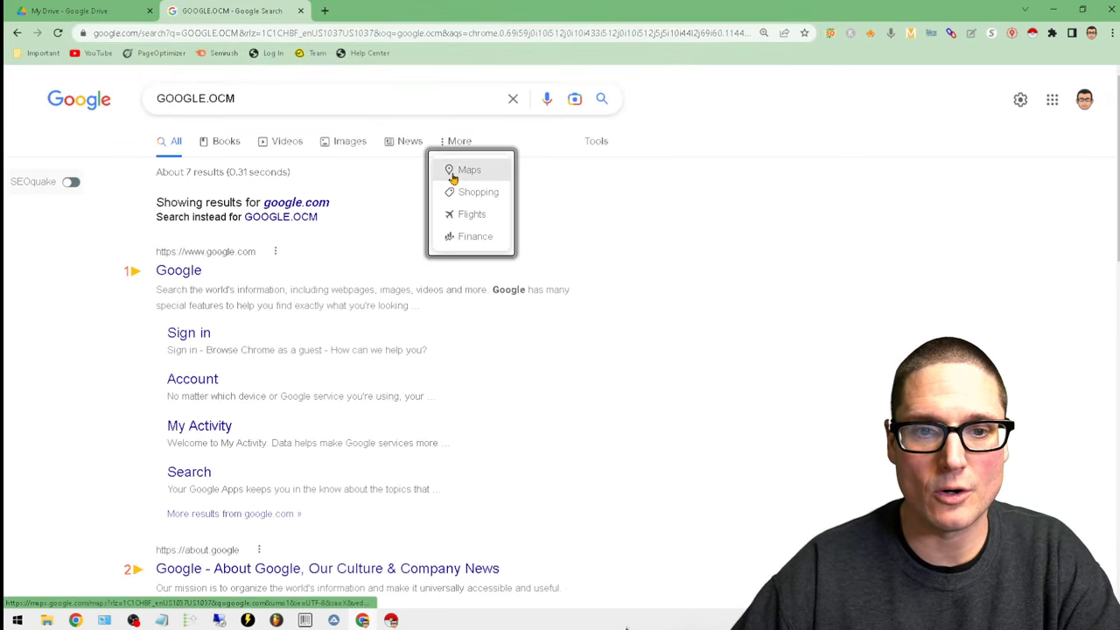
click(469, 170)
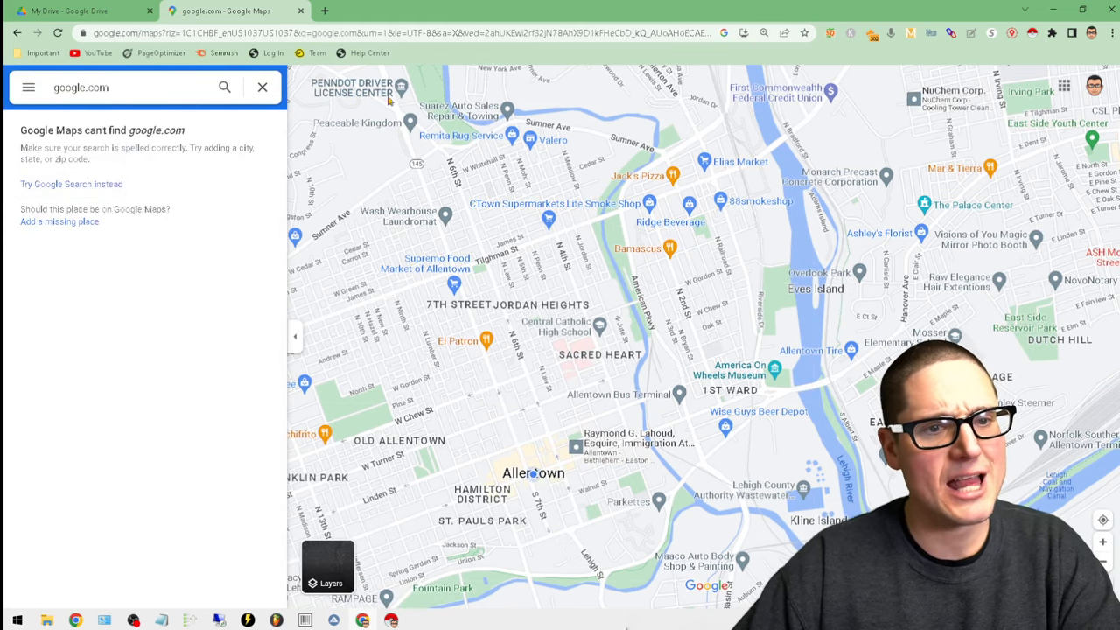
click(126, 88)
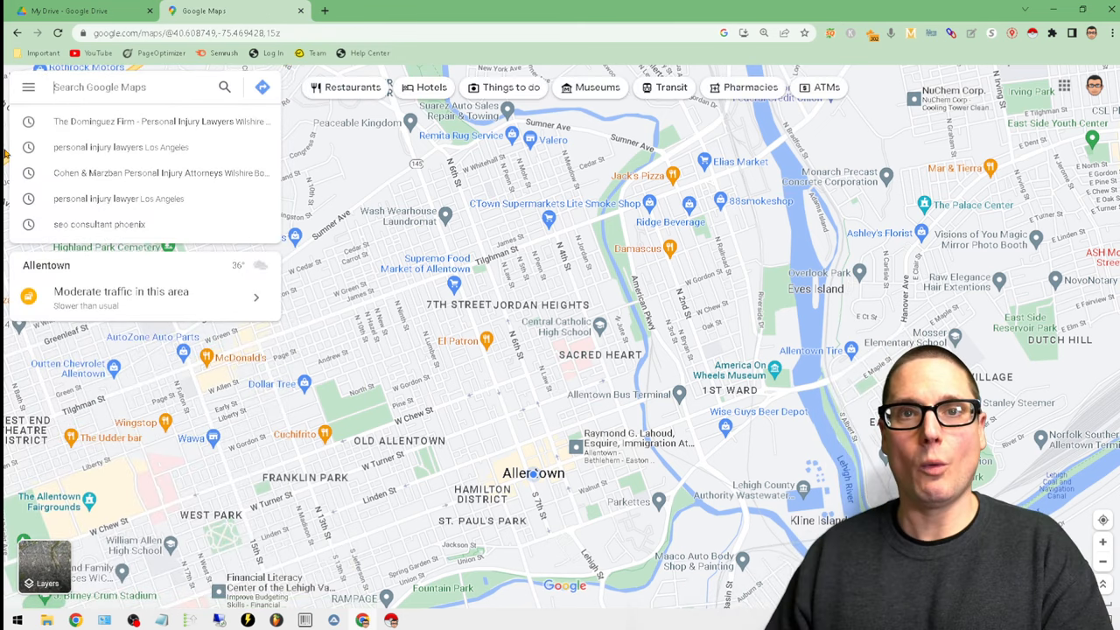
text(per)
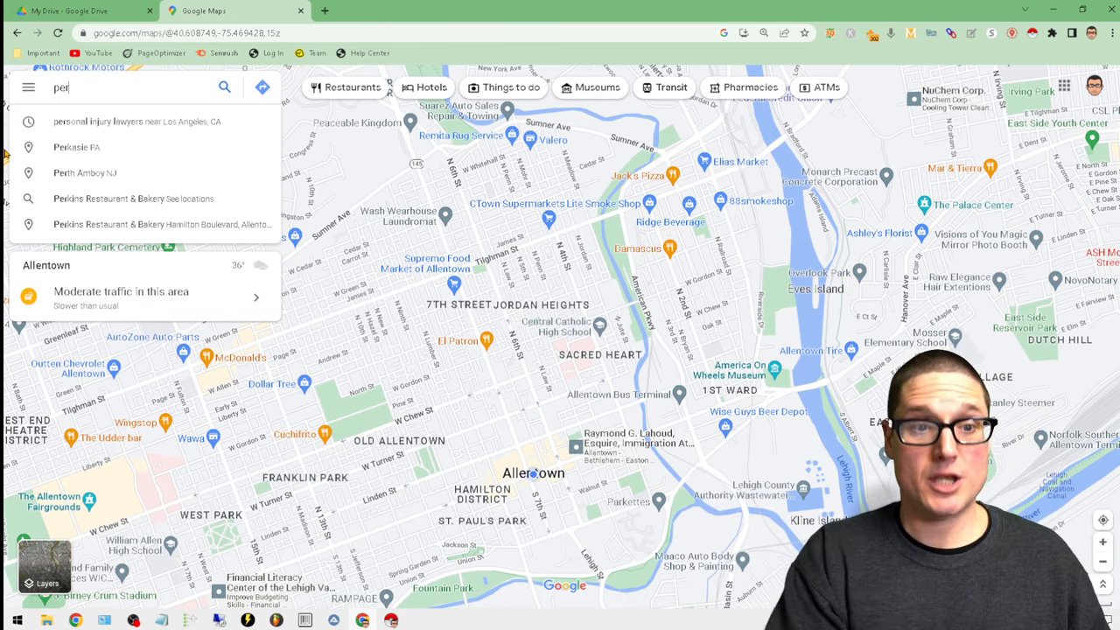
text(personal injury lawyer los angele)
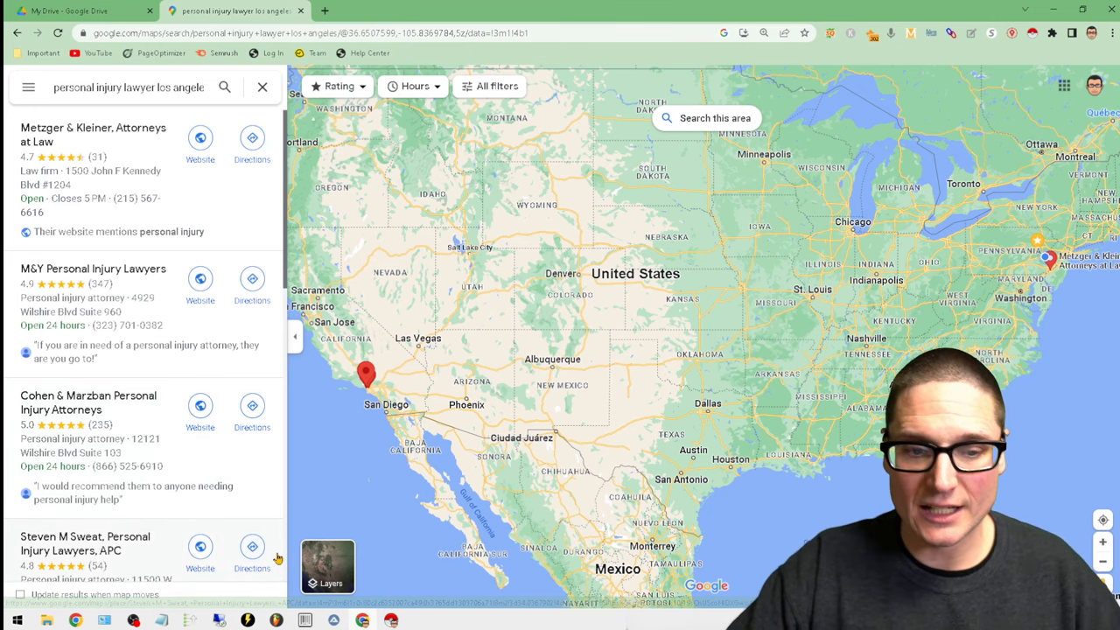
- Scroll the results and open Cohen & Marzban Personal Injury Attorneys' place details
scroll(down, 3)
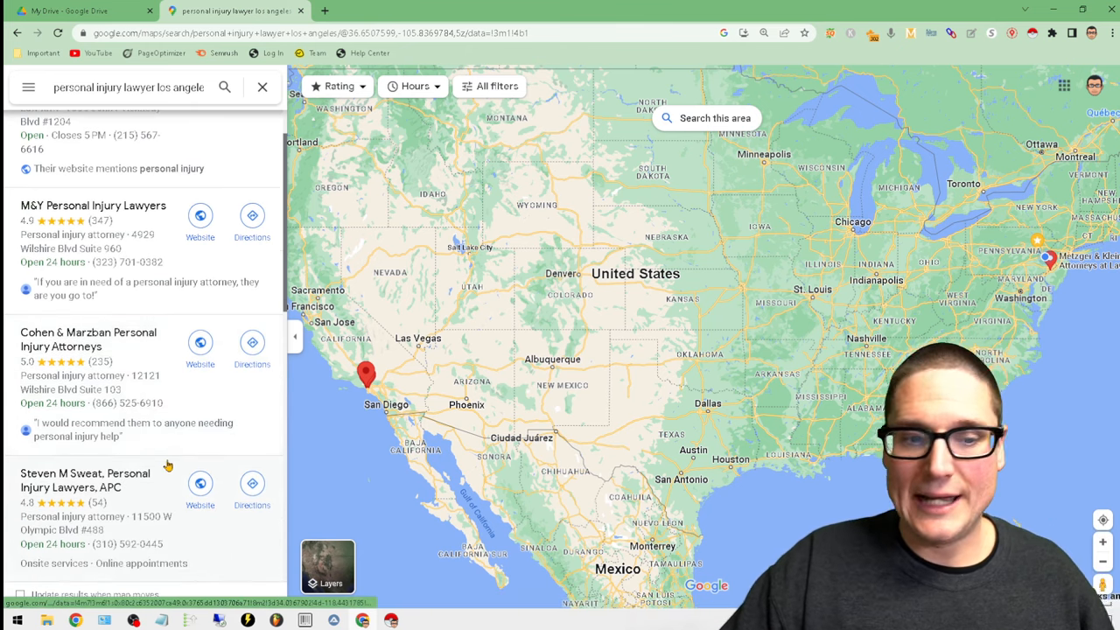
scroll(down, 3)
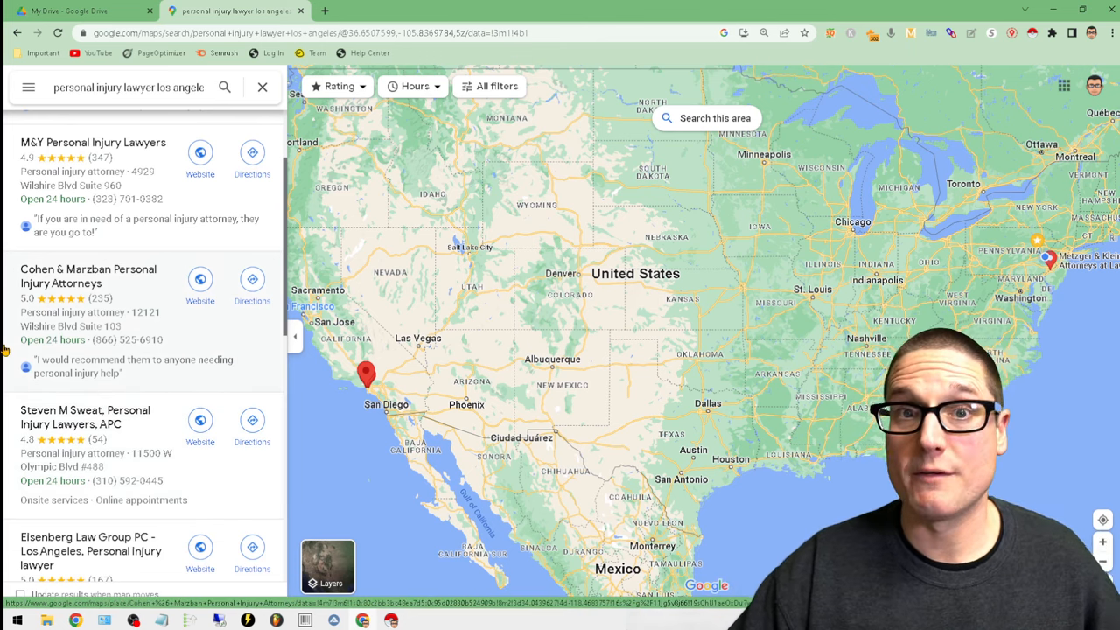
scroll(down, 3)
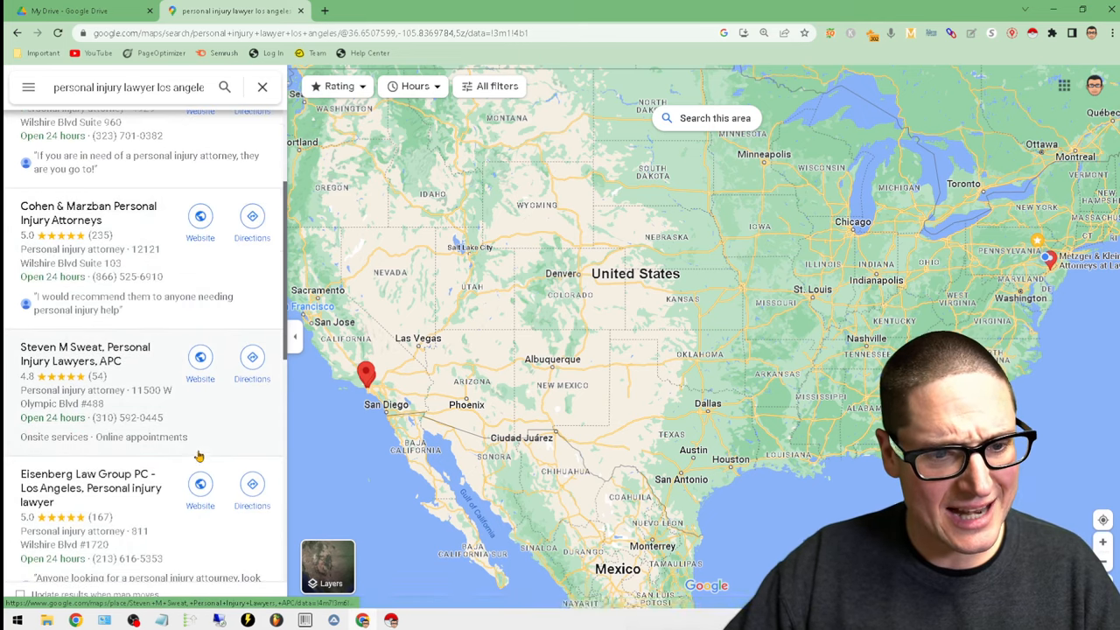
scroll(down, 3)
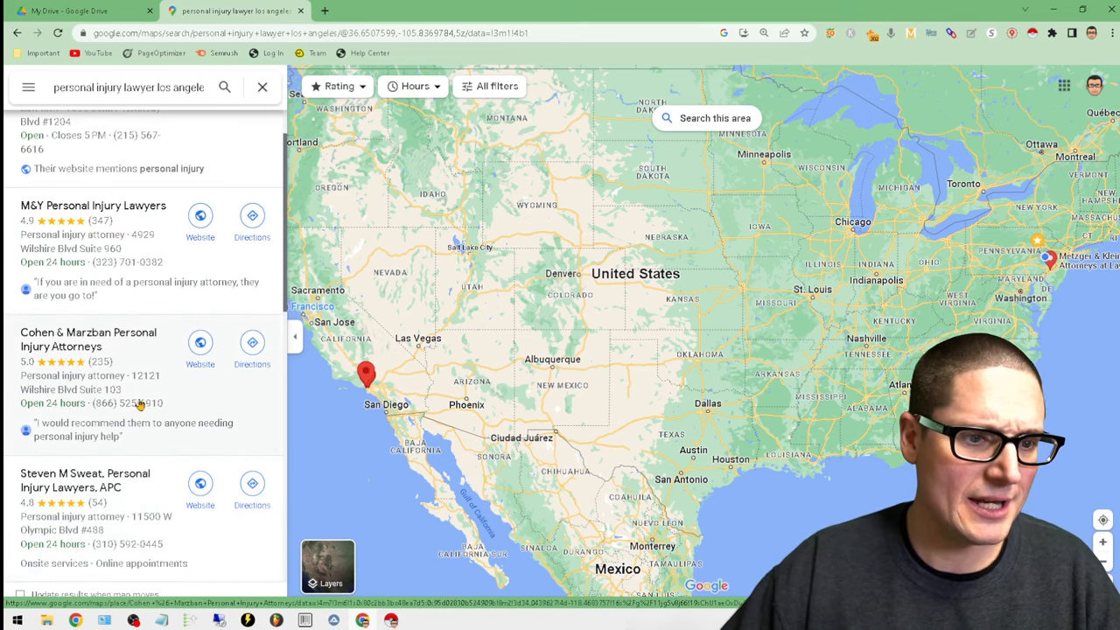
click(88, 340)
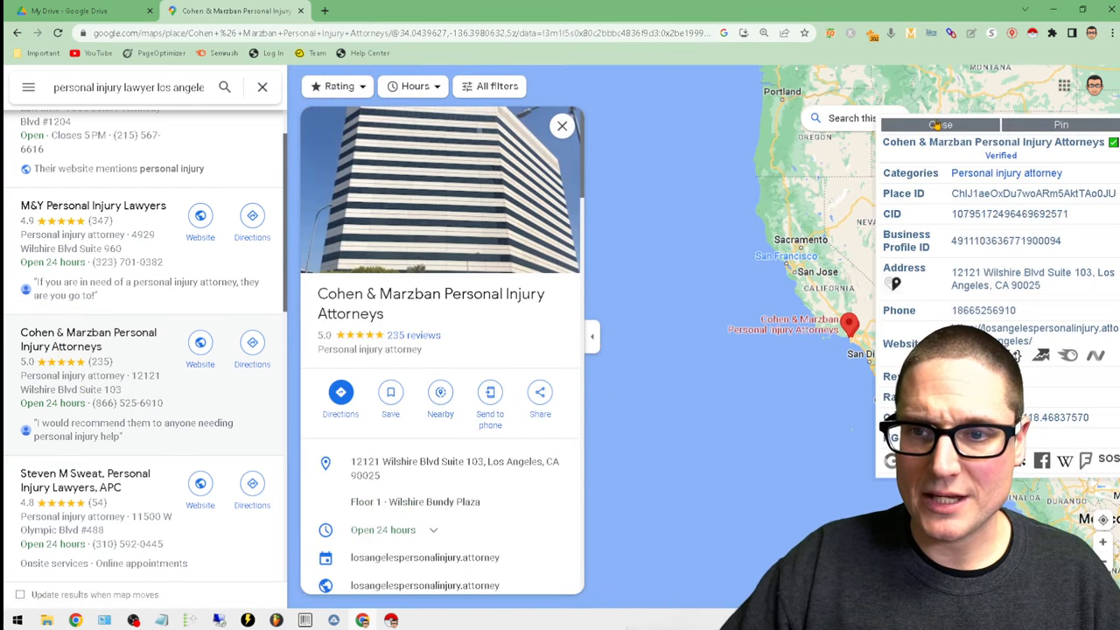
- Dismiss the place-info overlay and open Cohen & Marzban's full reviews list
click(938, 125)
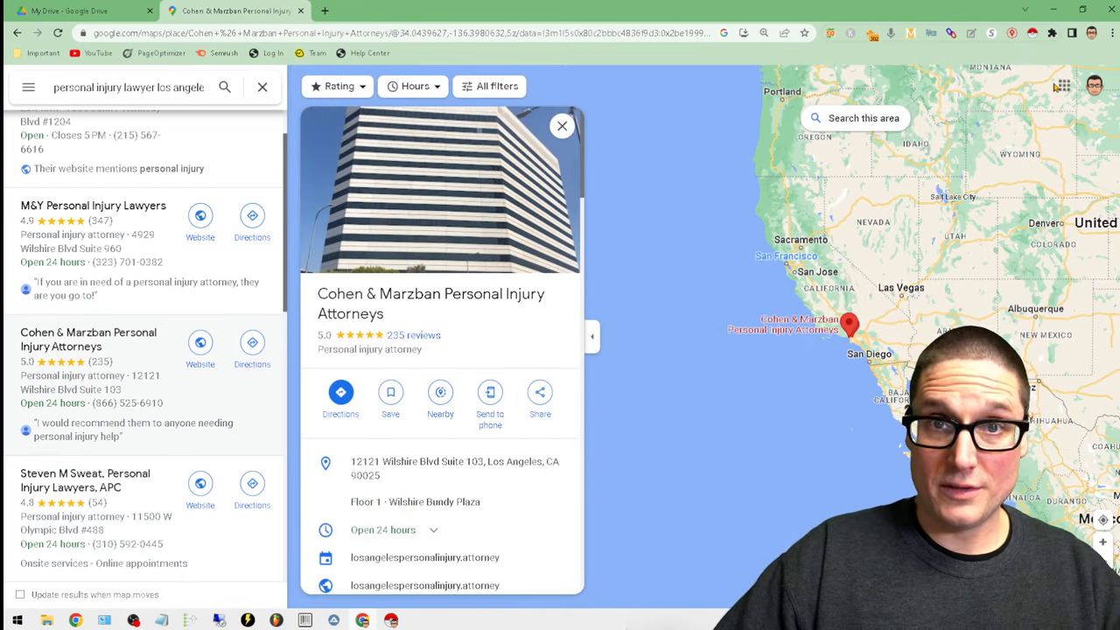
scroll(down, 3)
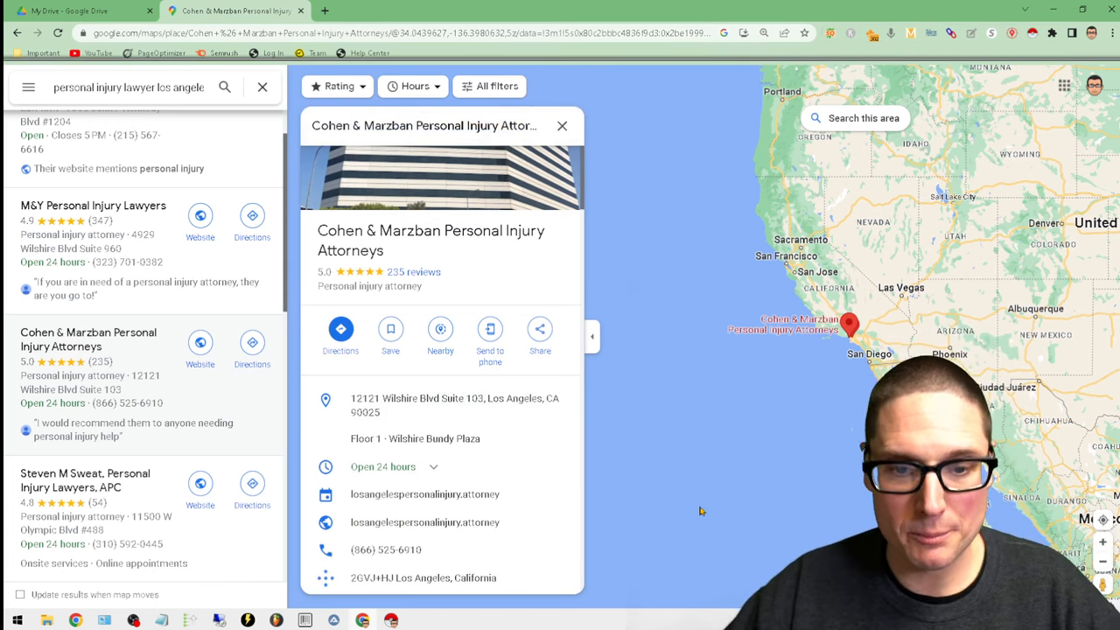
click(399, 271)
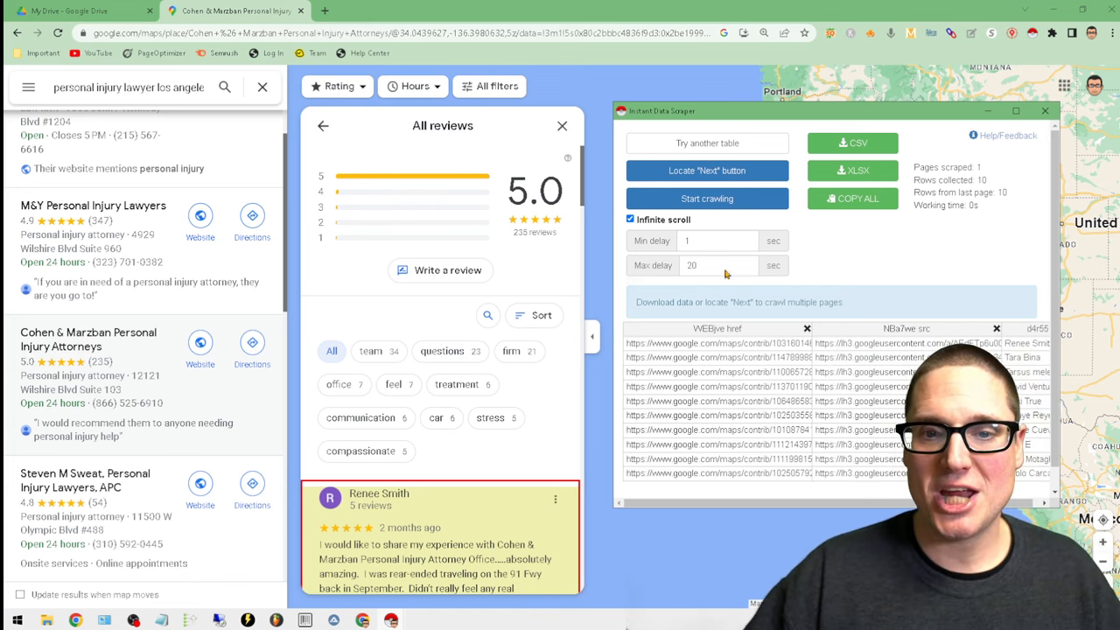
click(707, 143)
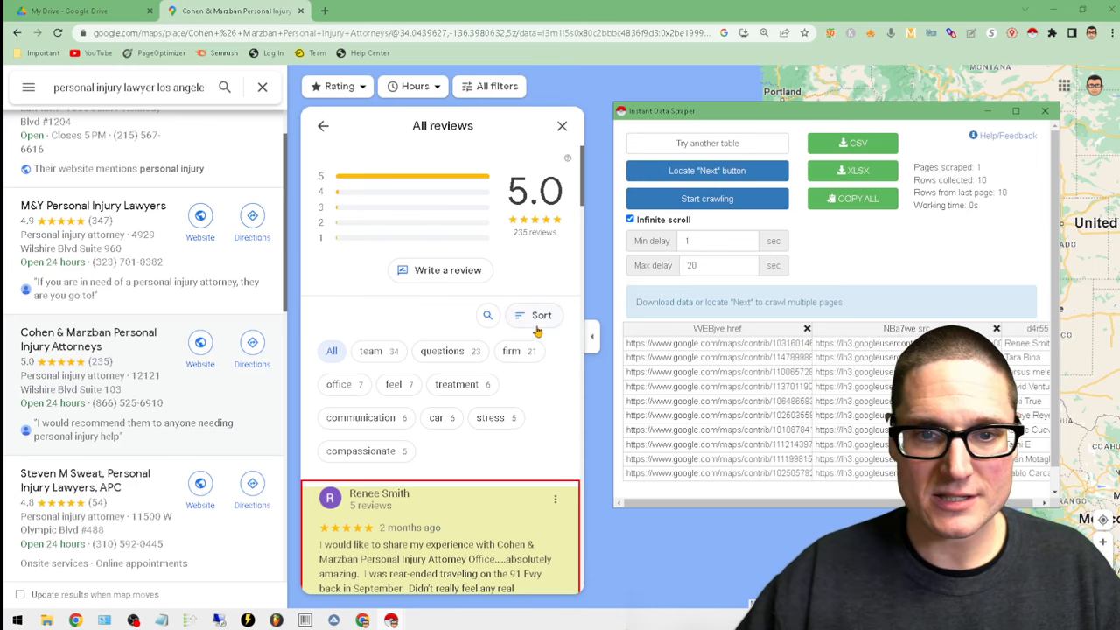
scroll(down, 3)
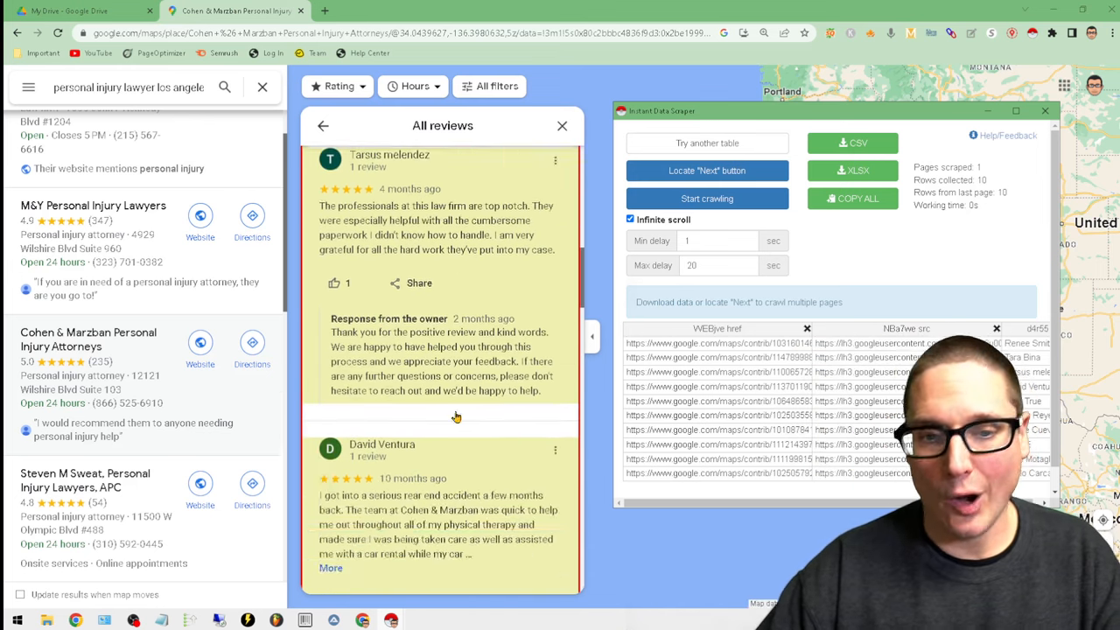
scroll(down, 3)
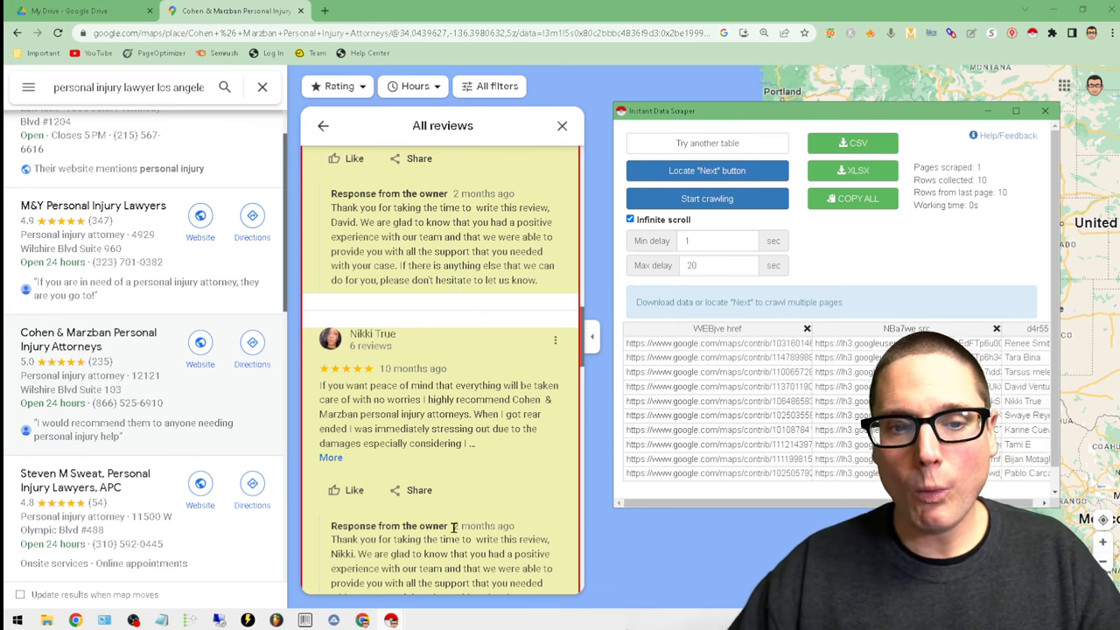
mouse_move(478, 453)
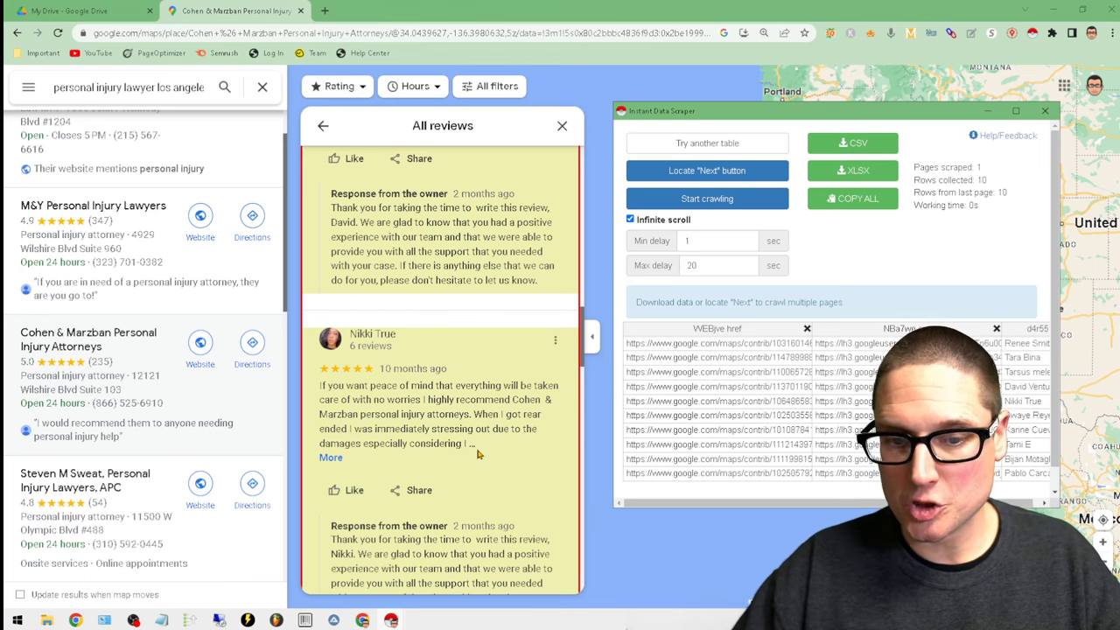
mouse_move(331, 487)
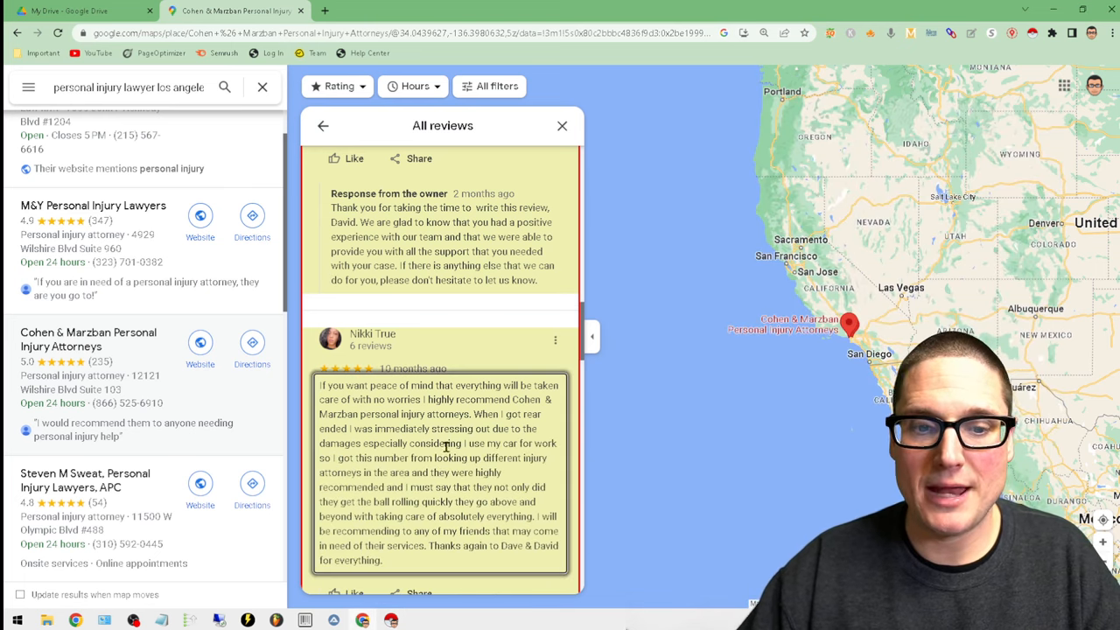
scroll(down, 3)
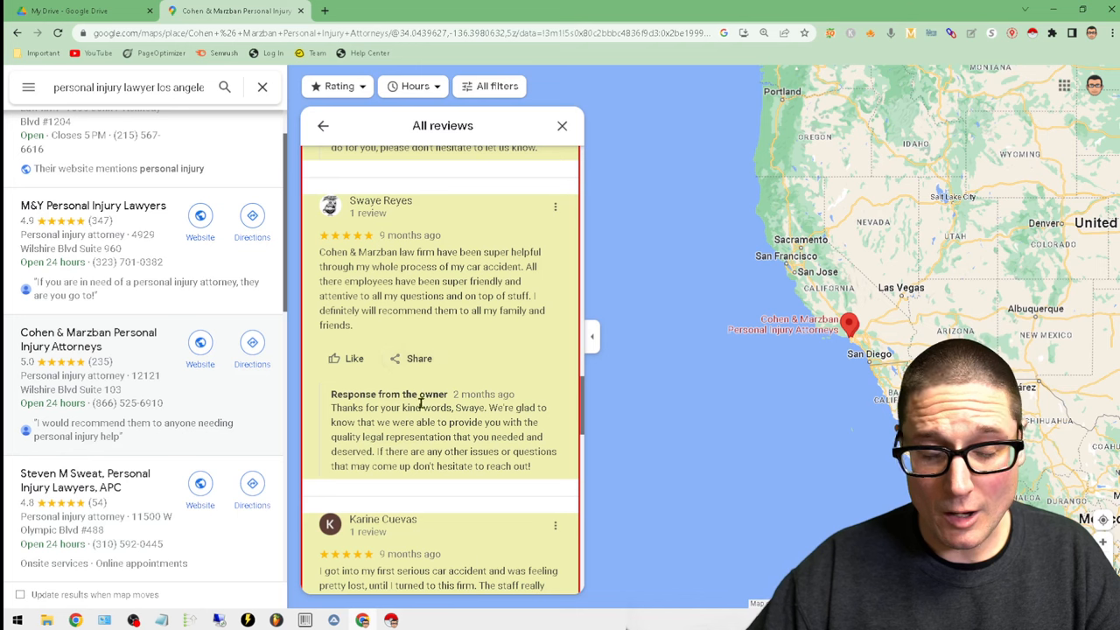
scroll(down, 3)
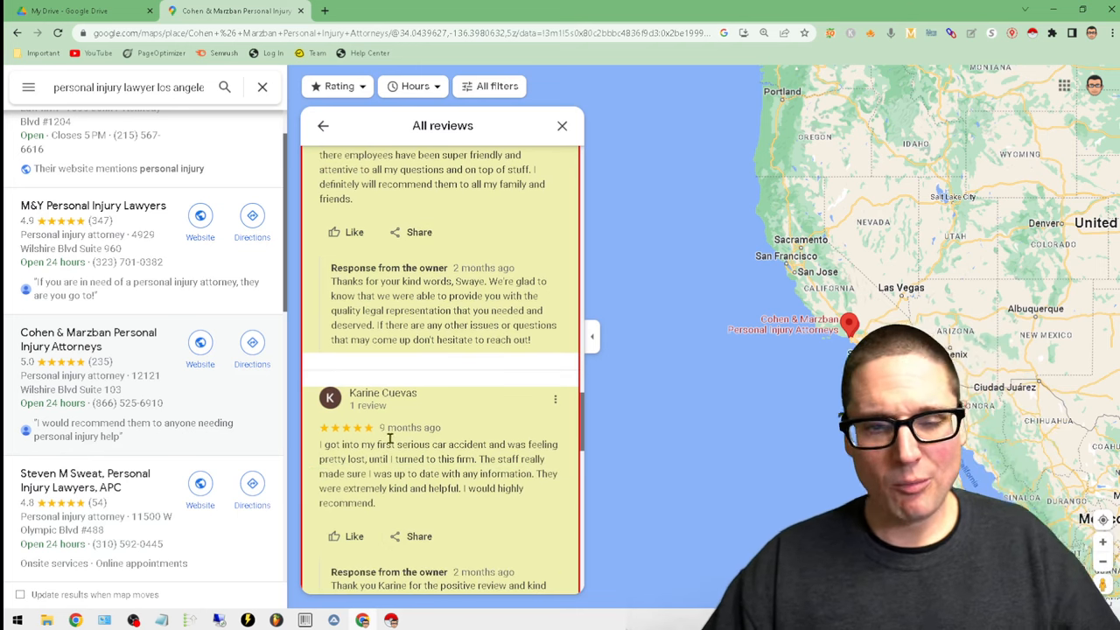
scroll(down, 3)
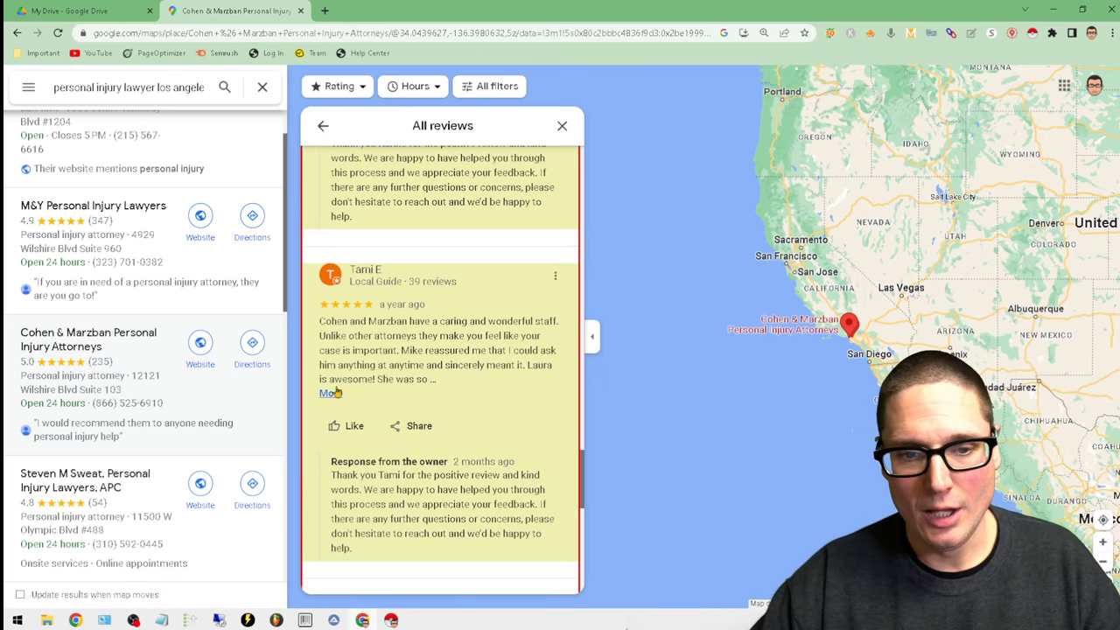
click(329, 392)
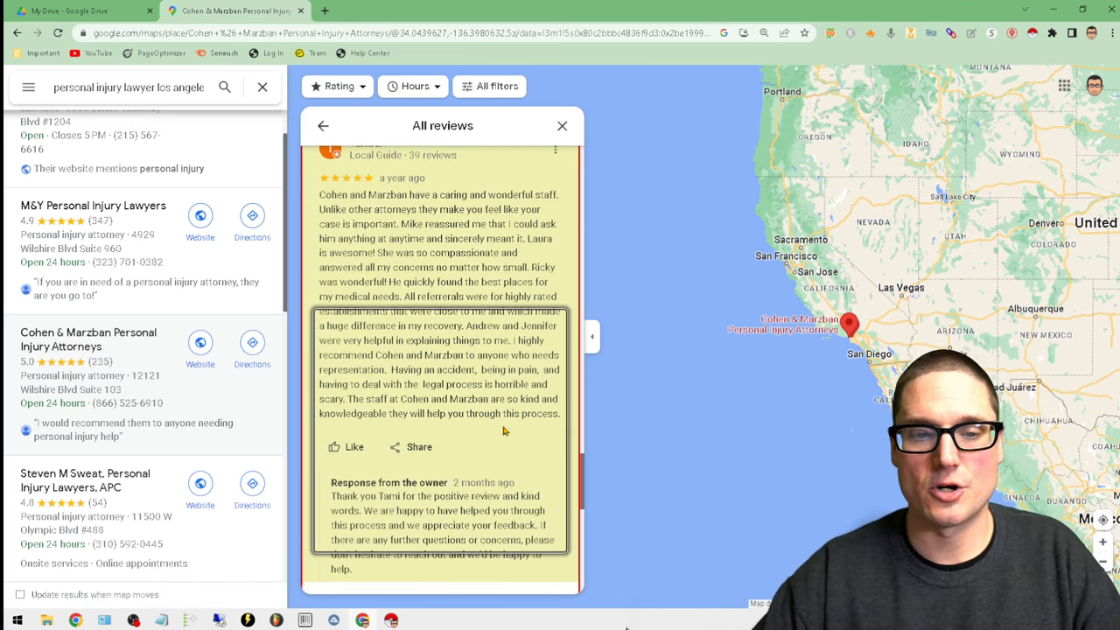
scroll(down, 3)
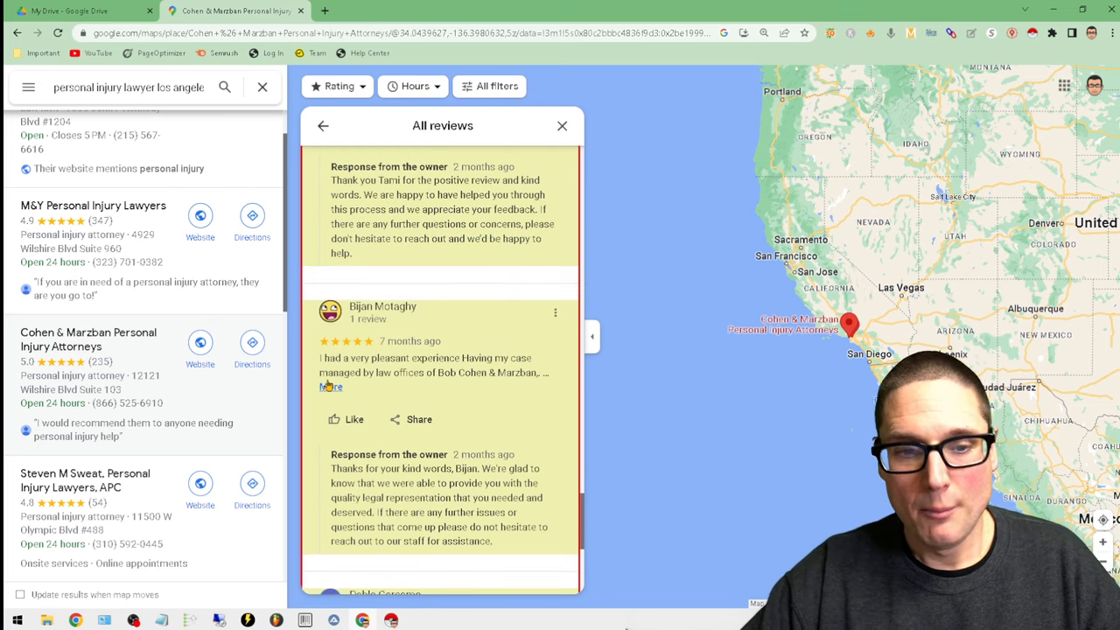
scroll(down, 3)
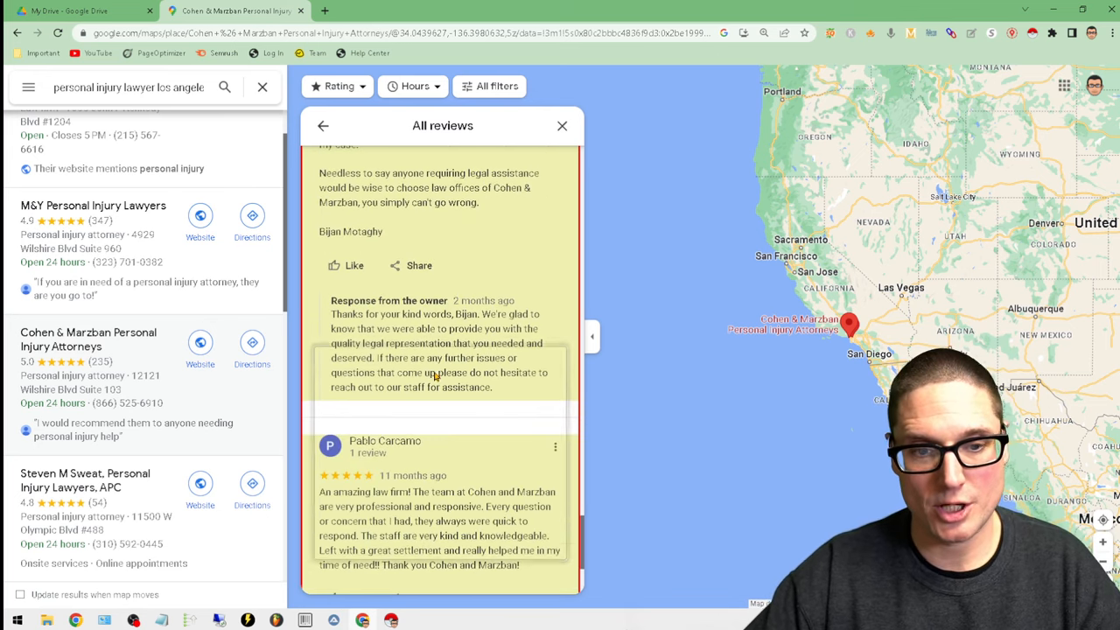
scroll(down, 3)
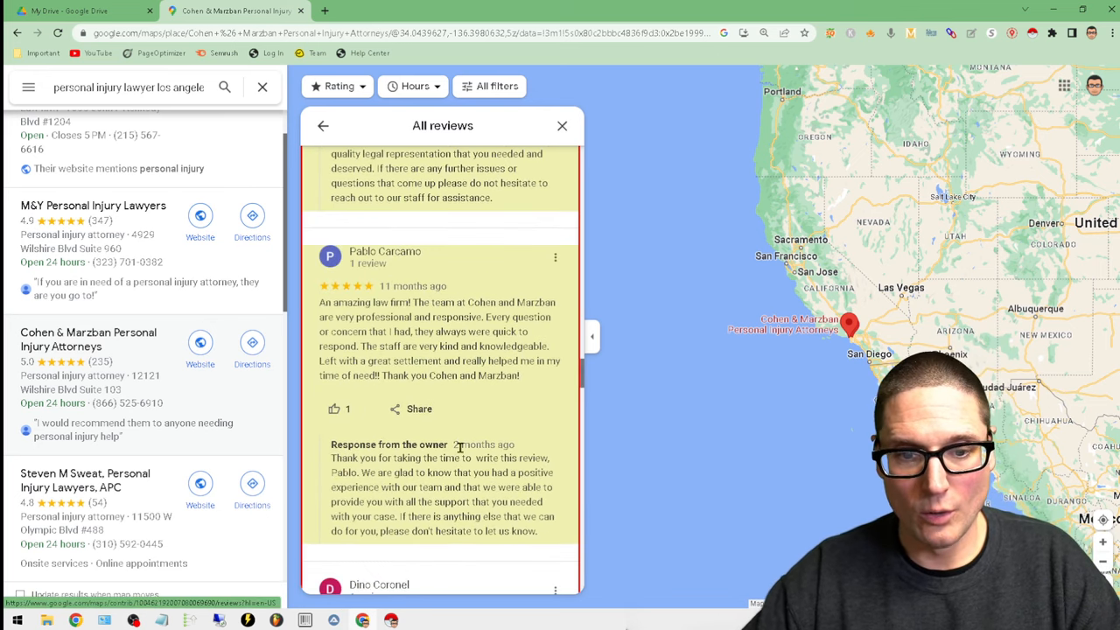
scroll(down, 3)
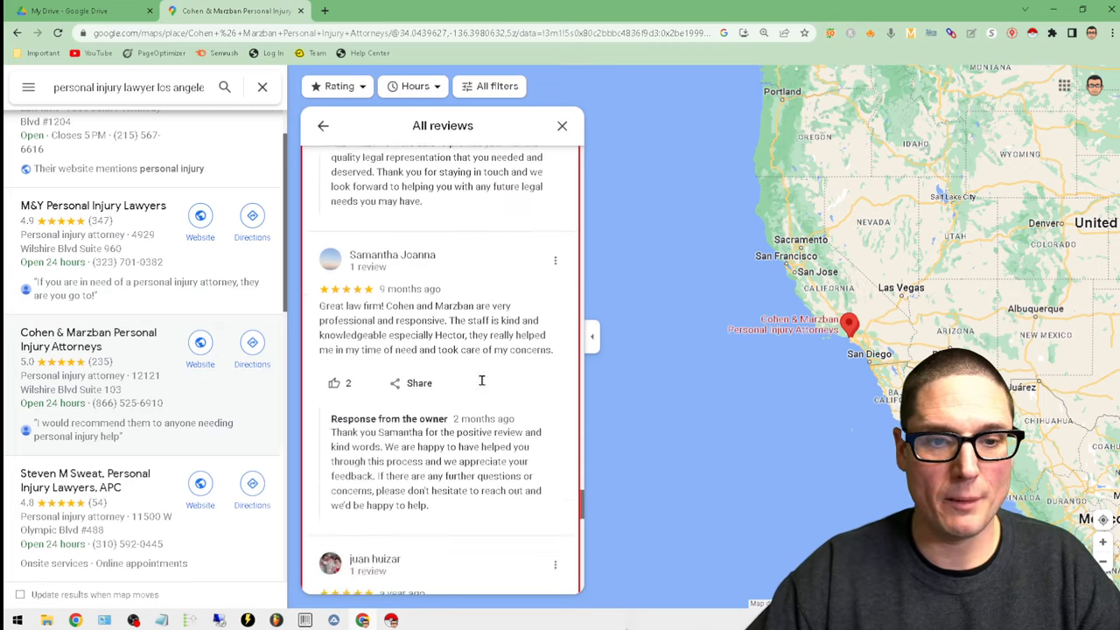
scroll(down, 3)
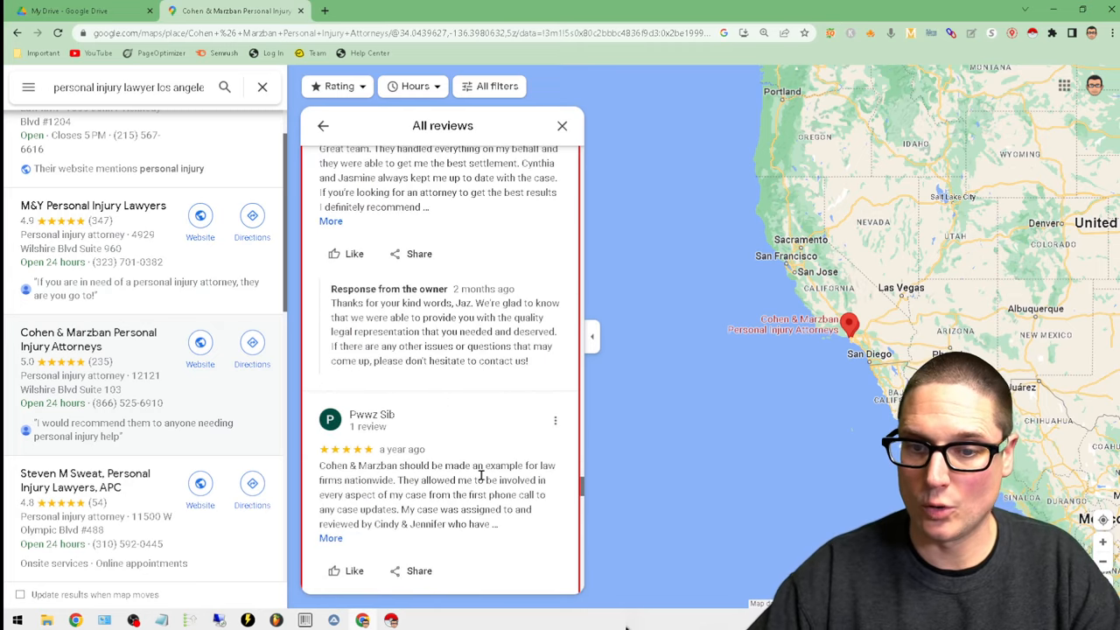
scroll(down, 3)
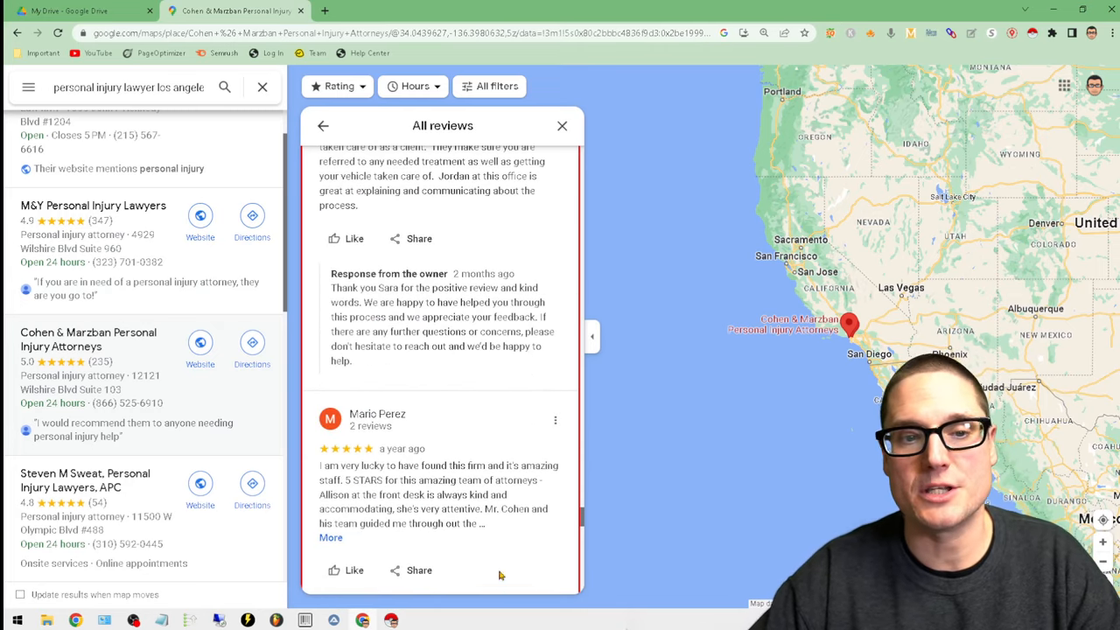
scroll(down, 3)
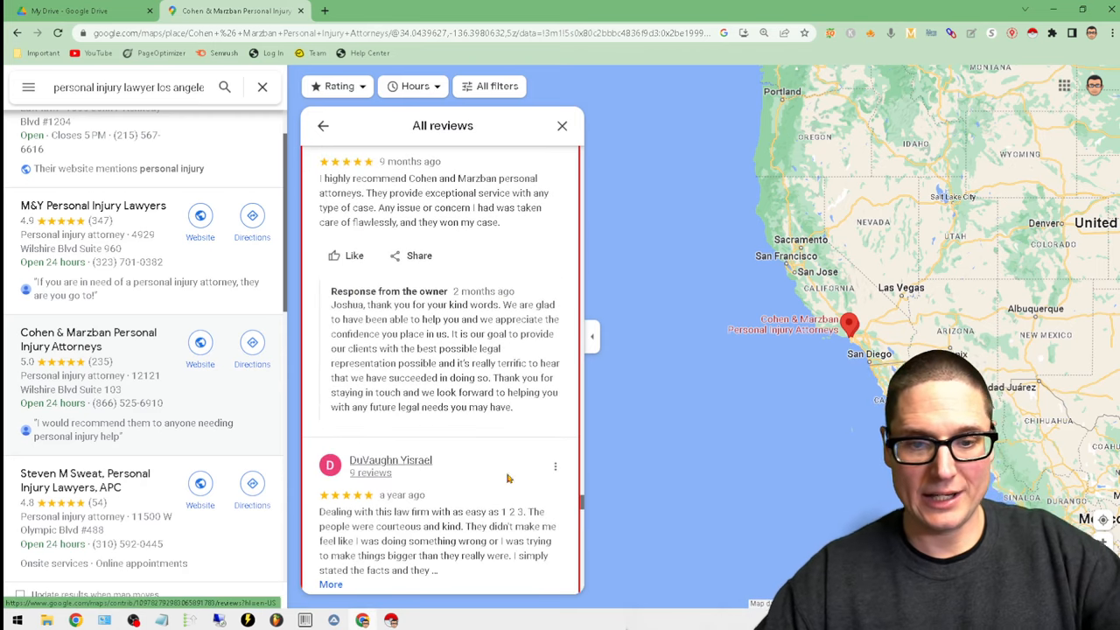
scroll(down, 3)
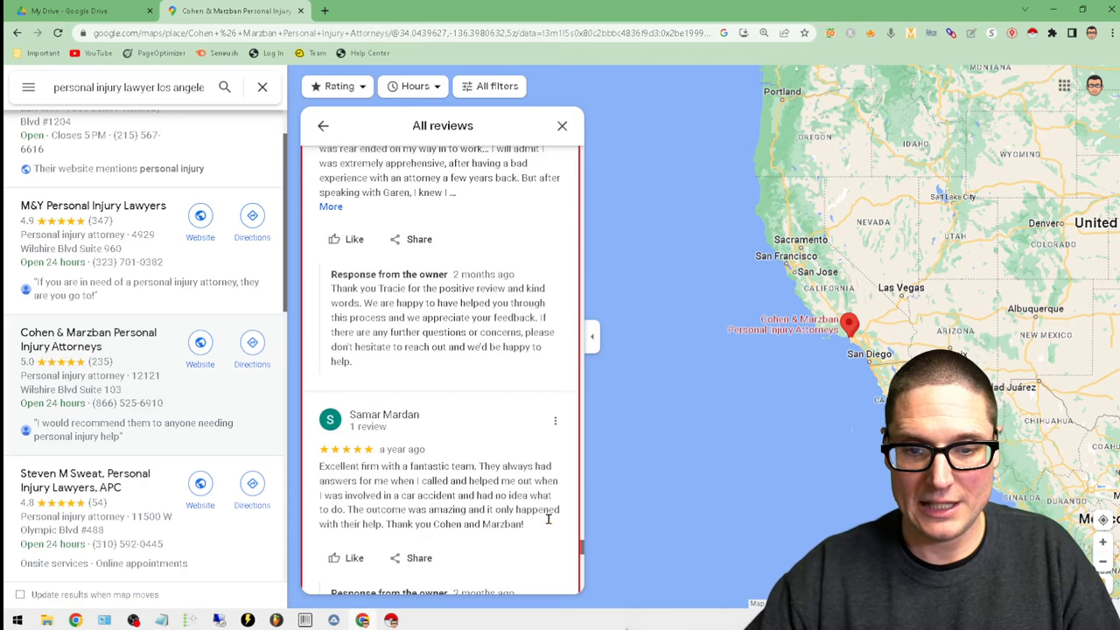
scroll(down, 3)
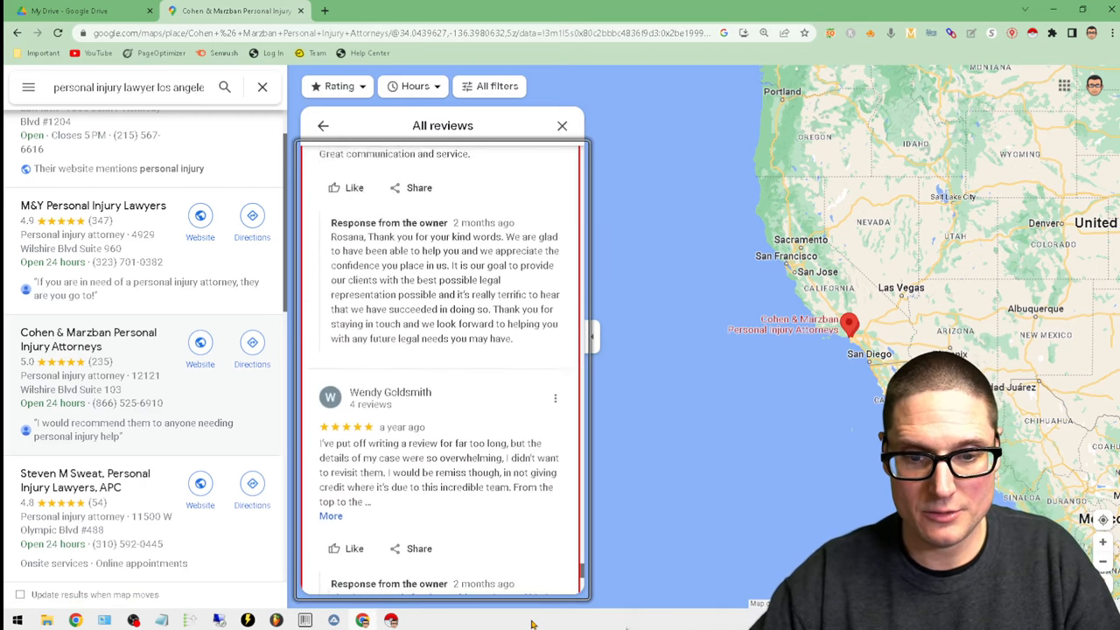
scroll(down, 3)
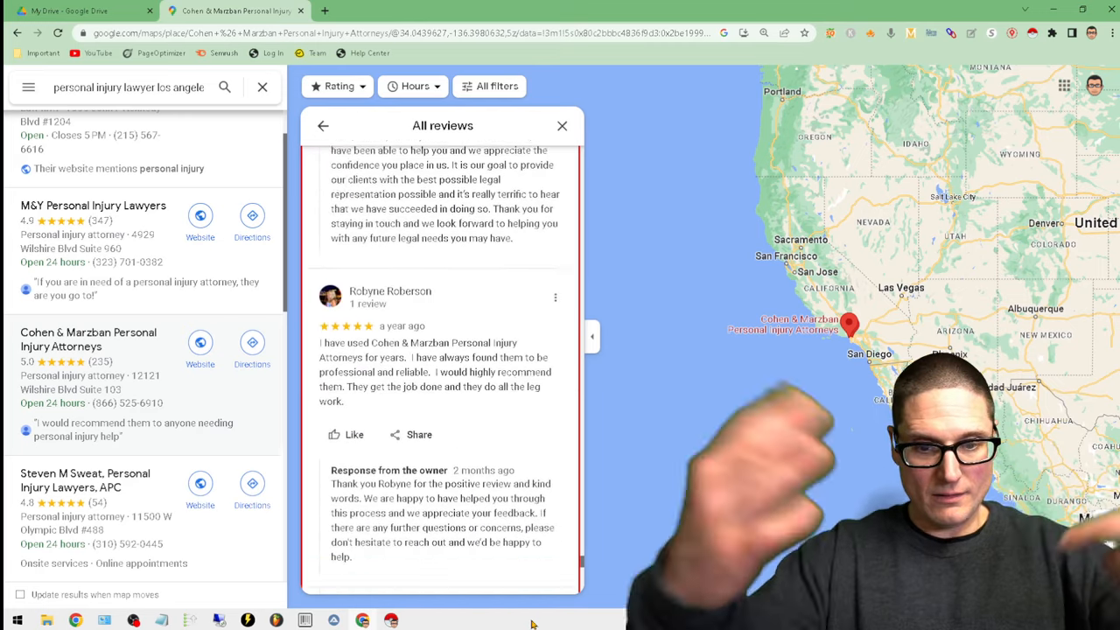
scroll(down, 3)
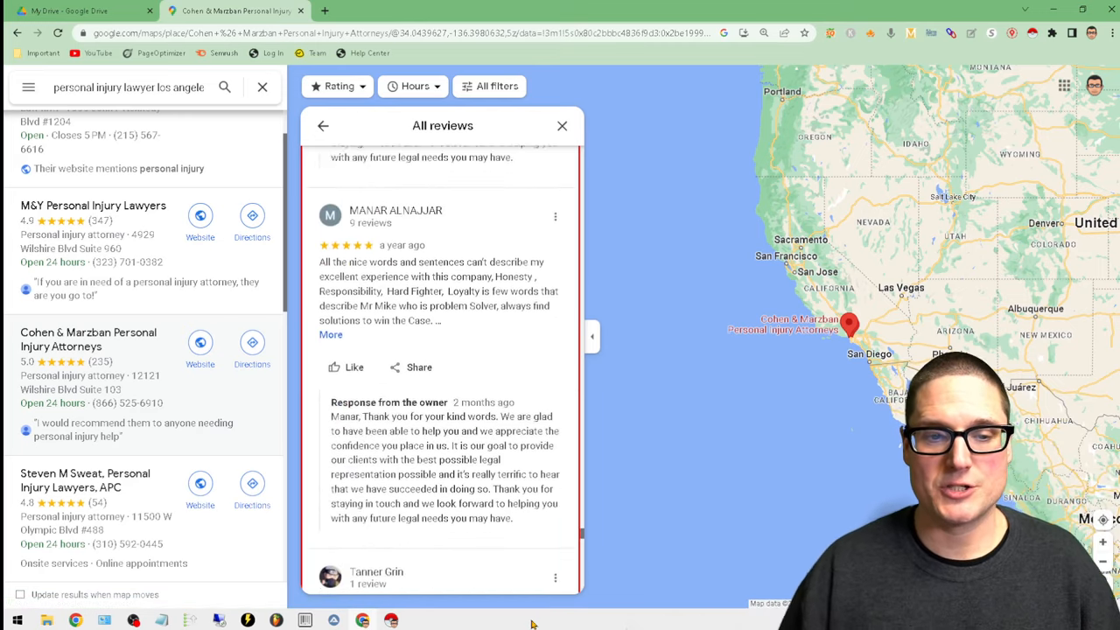
scroll(down, 3)
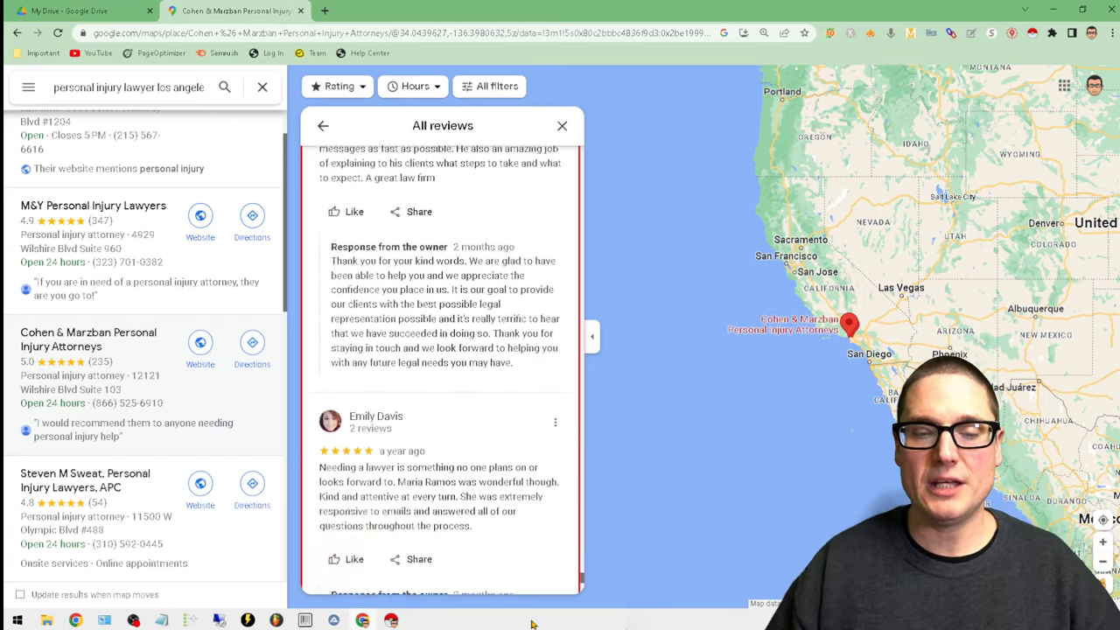
scroll(down, 3)
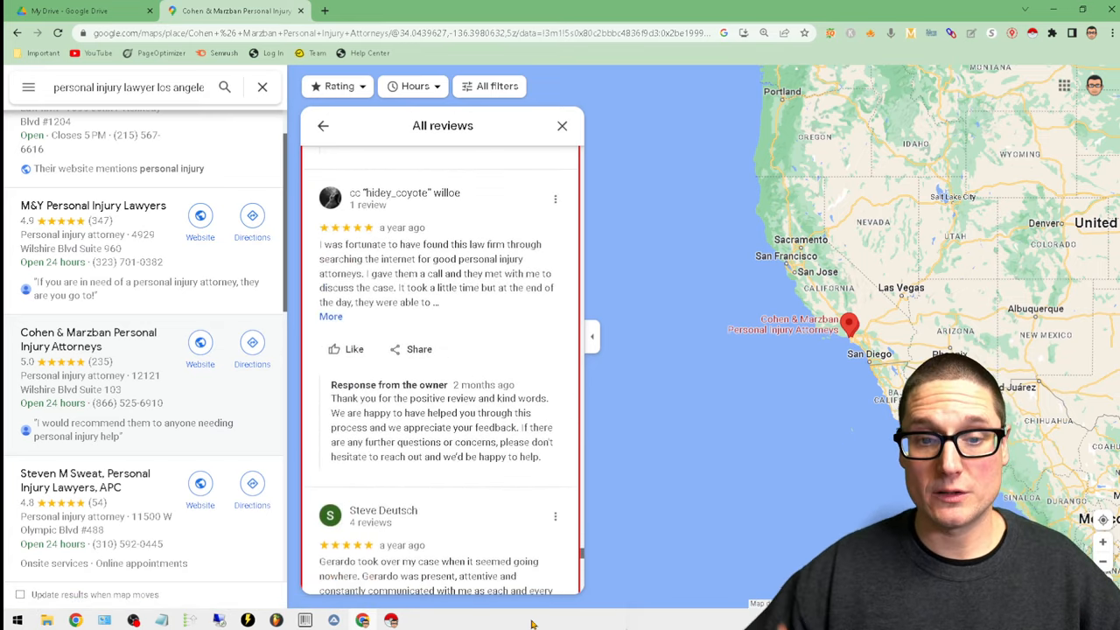
scroll(down, 3)
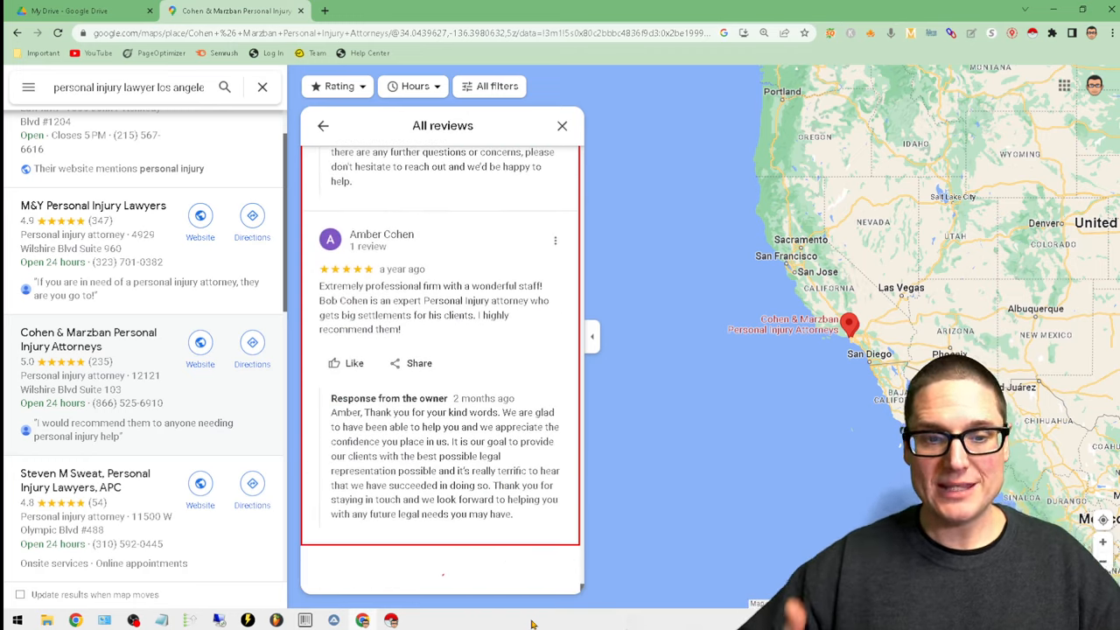
scroll(down, 3)
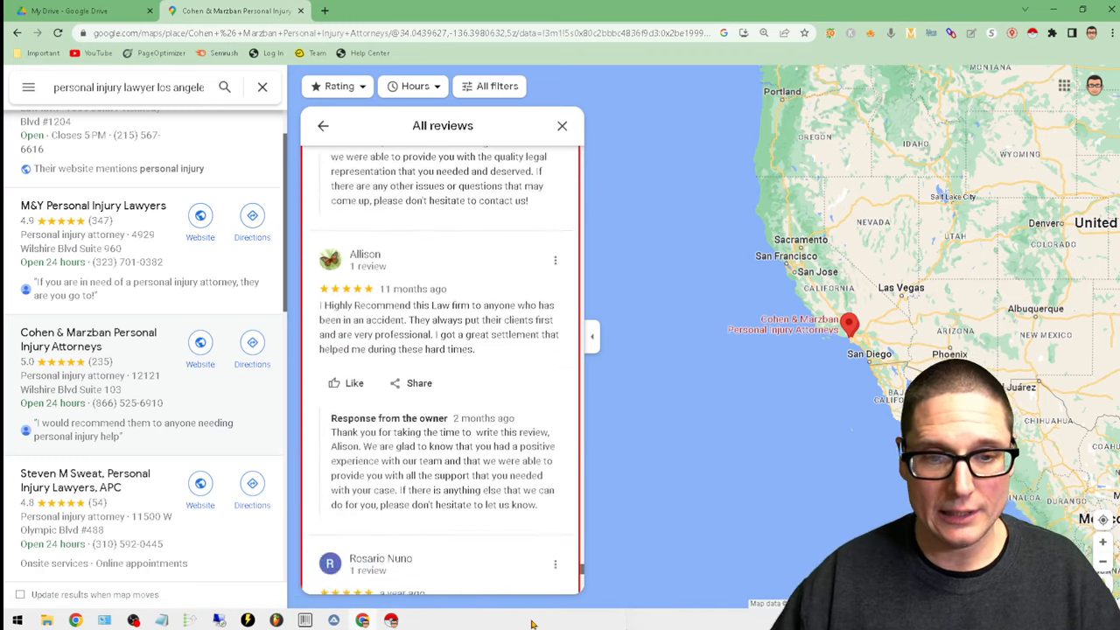
scroll(down, 3)
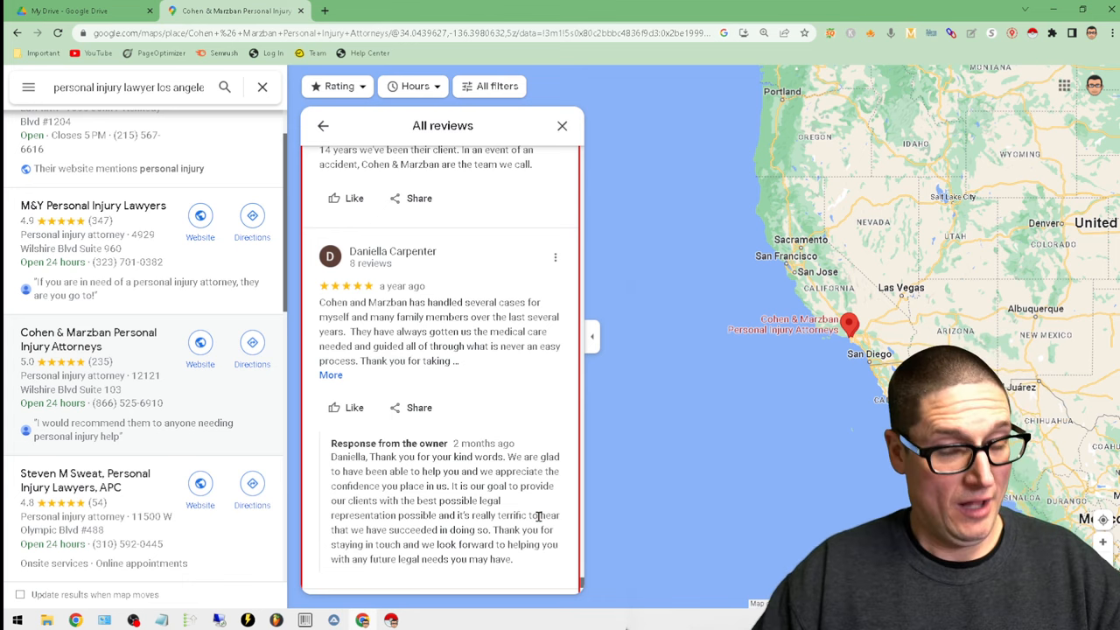
mouse_move(1032, 74)
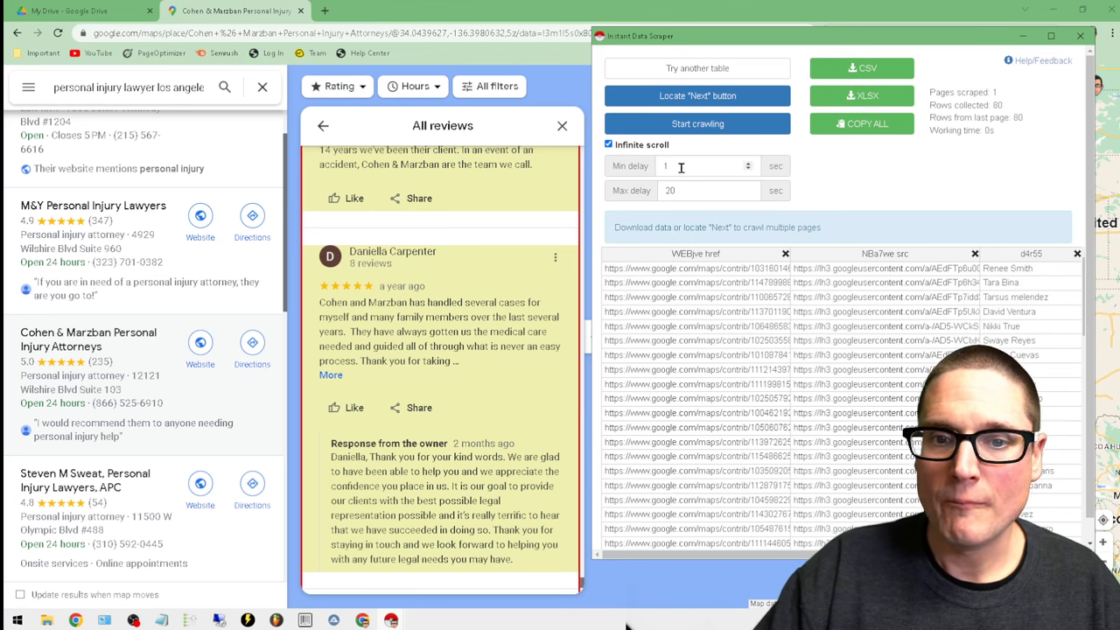
- Set the scraper's Max delay to 30 seconds alongside the 25-second minimum, with infinite scroll on
click(700, 166)
text(25)
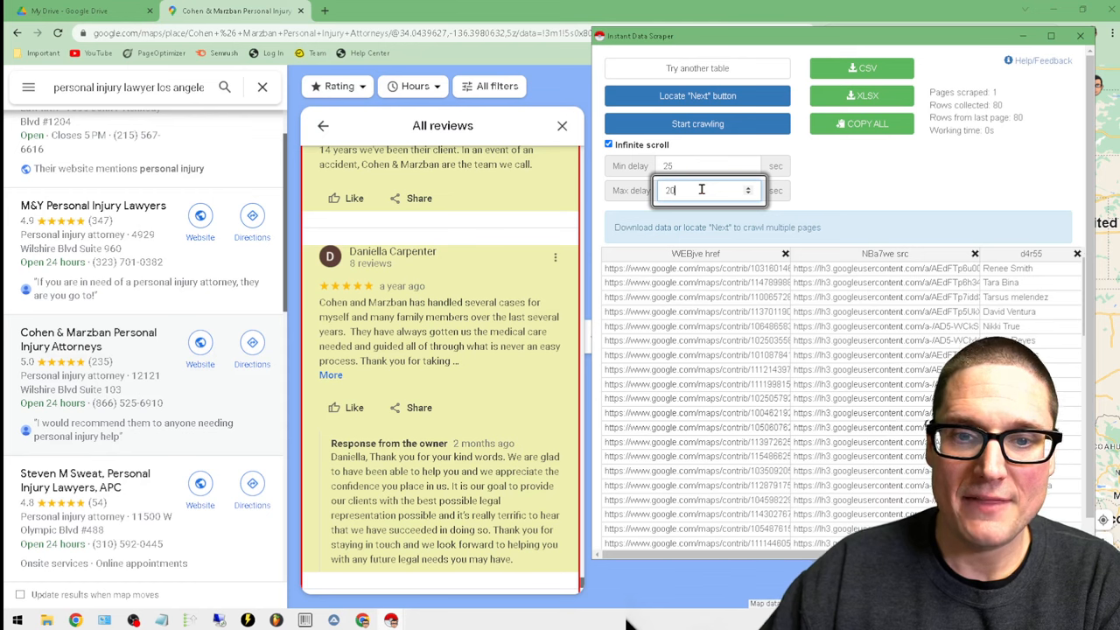
text(3)
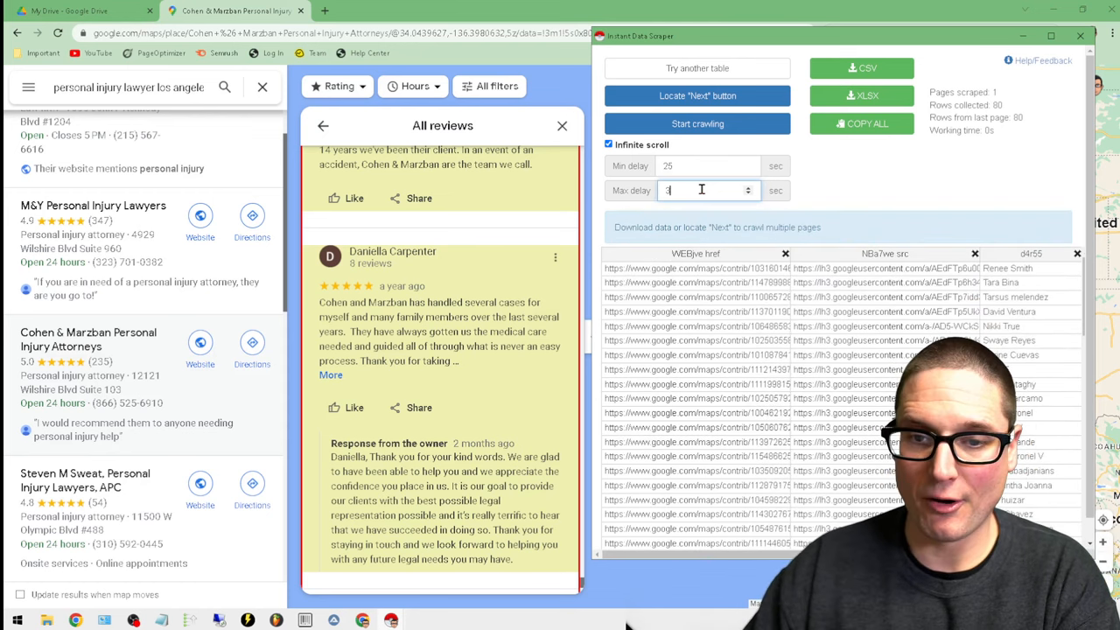
text(0)
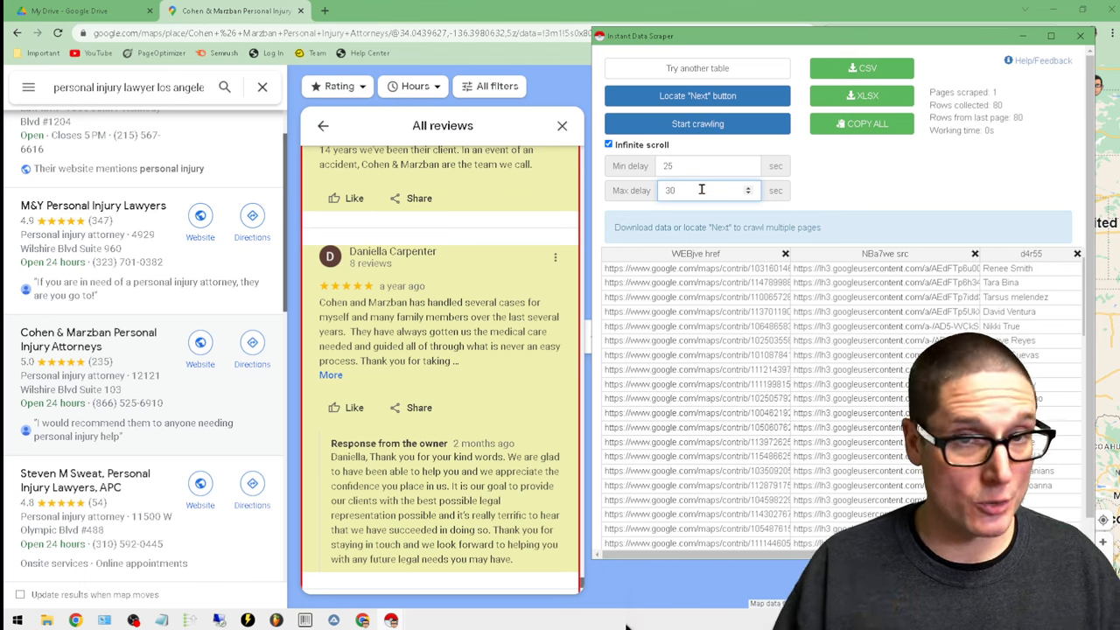
click(691, 189)
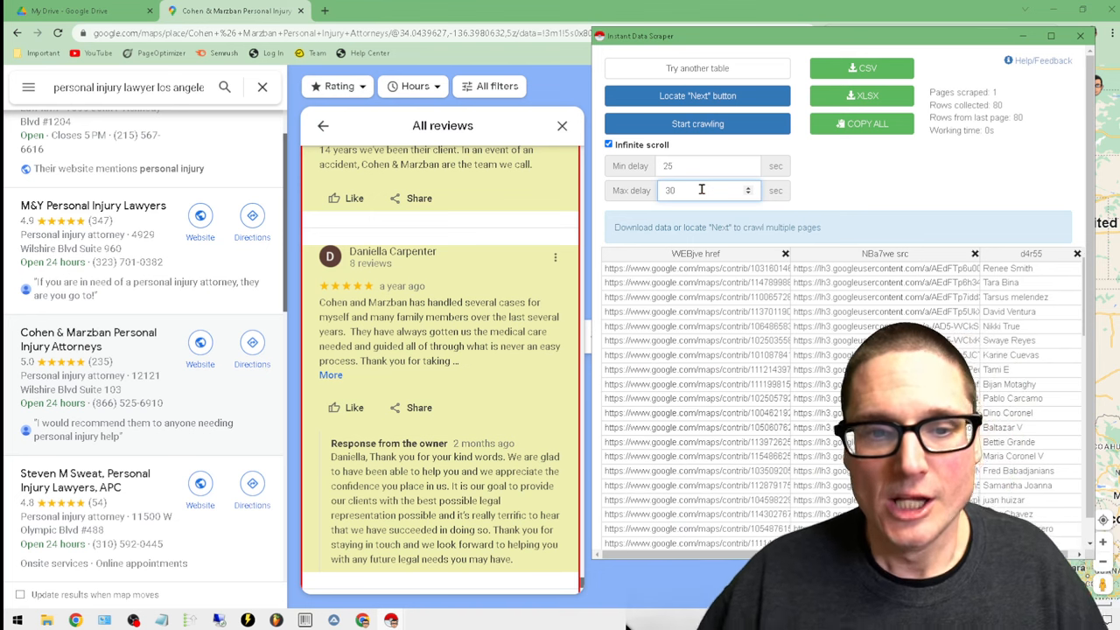
mouse_move(567, 108)
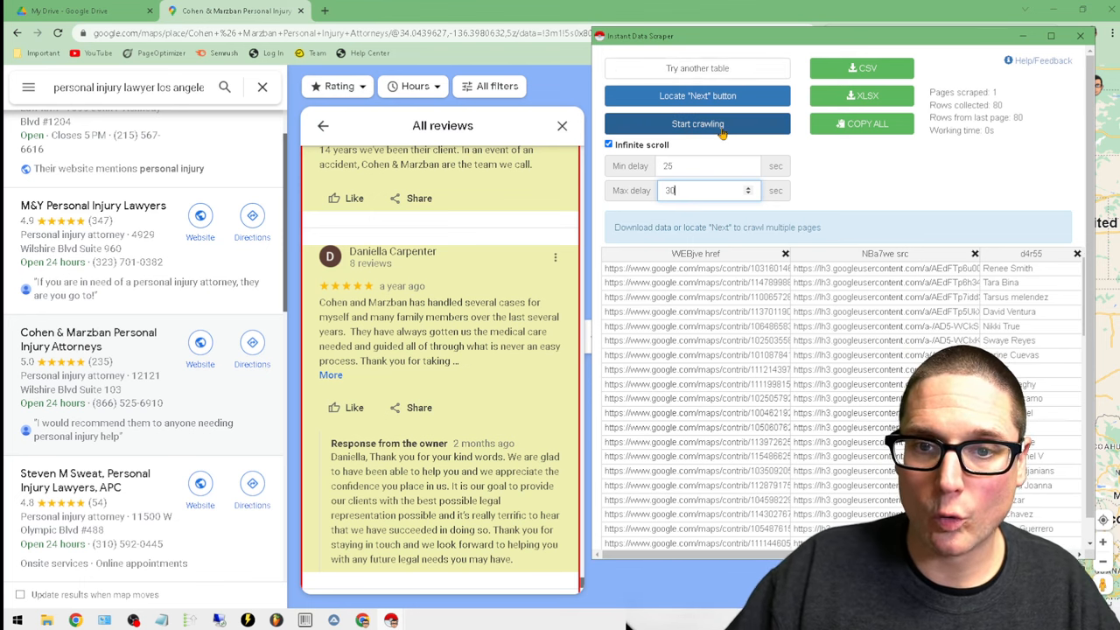
- Start crawling the reviews, then close the stopped scraper windows
click(697, 122)
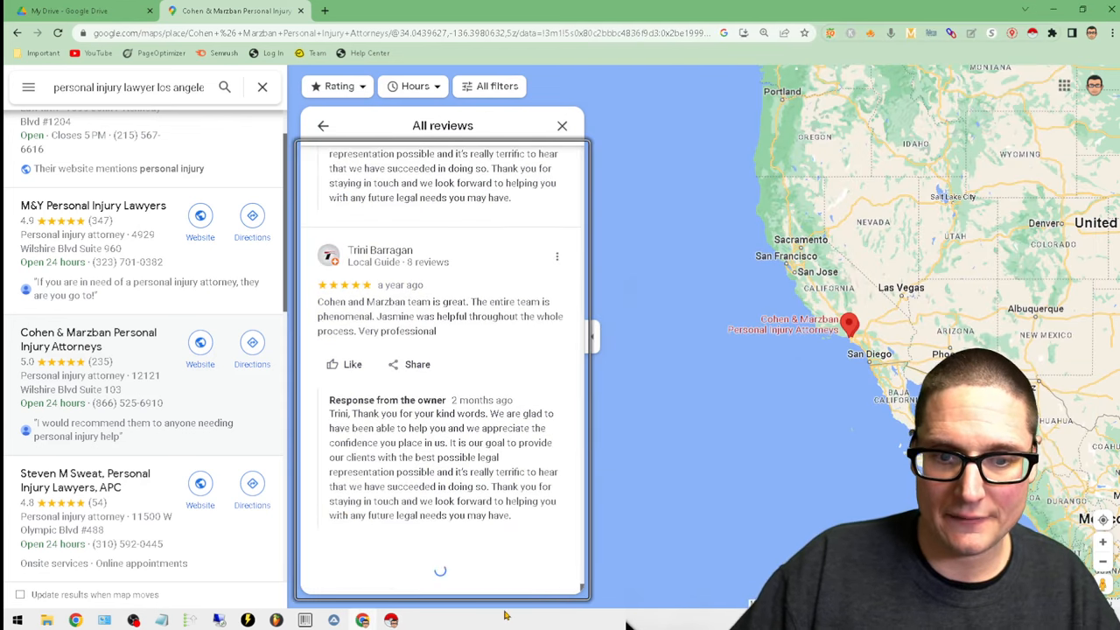
scroll(down, 3)
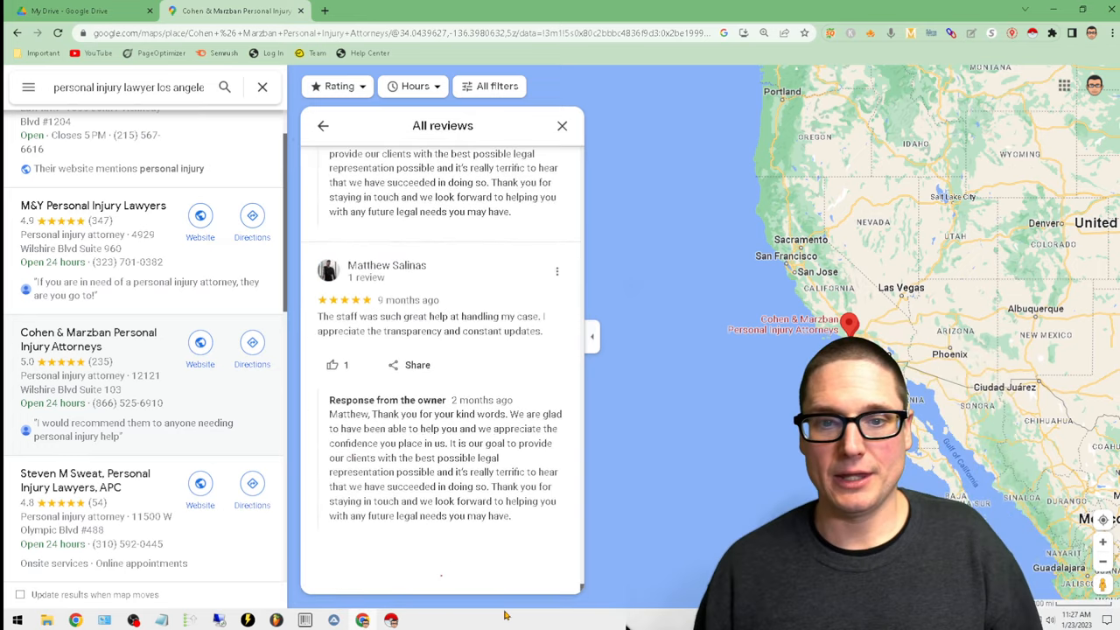
scroll(down, 3)
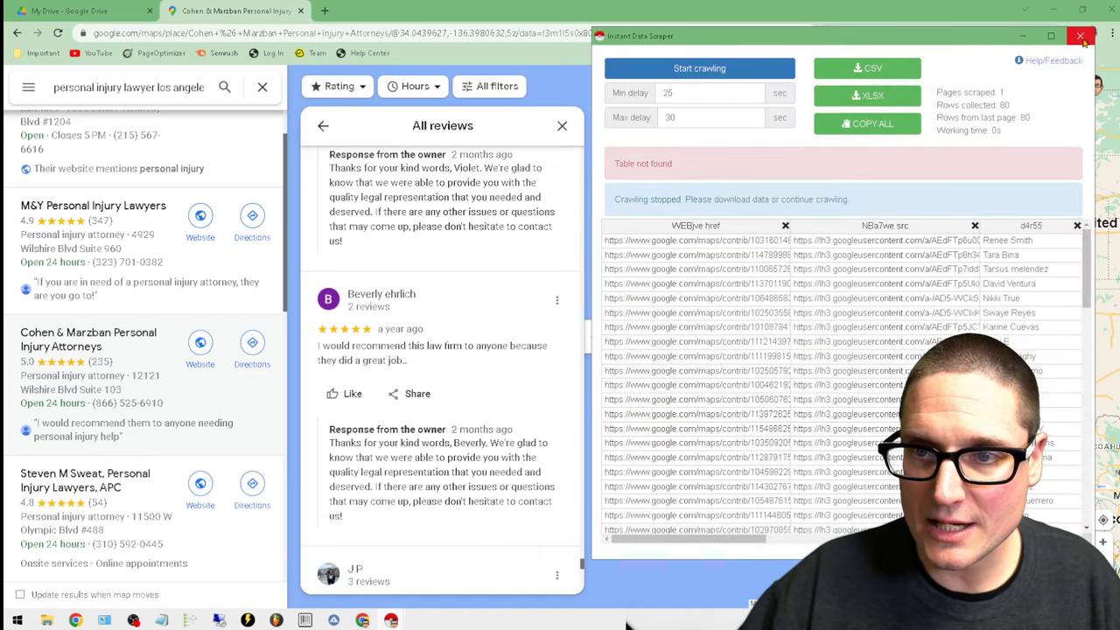
click(1081, 35)
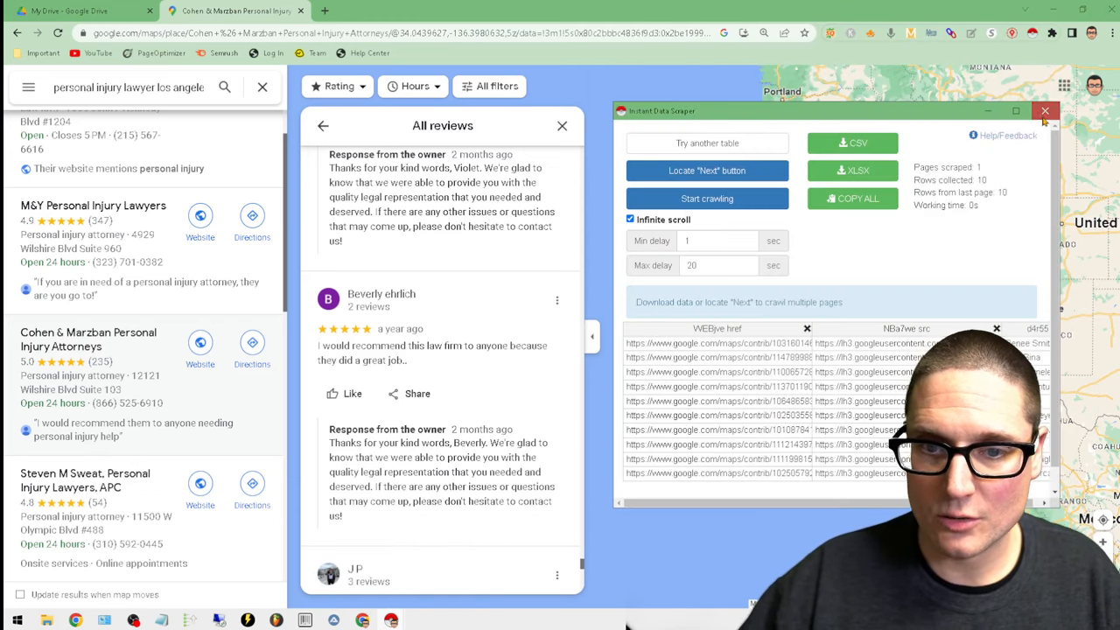
click(707, 199)
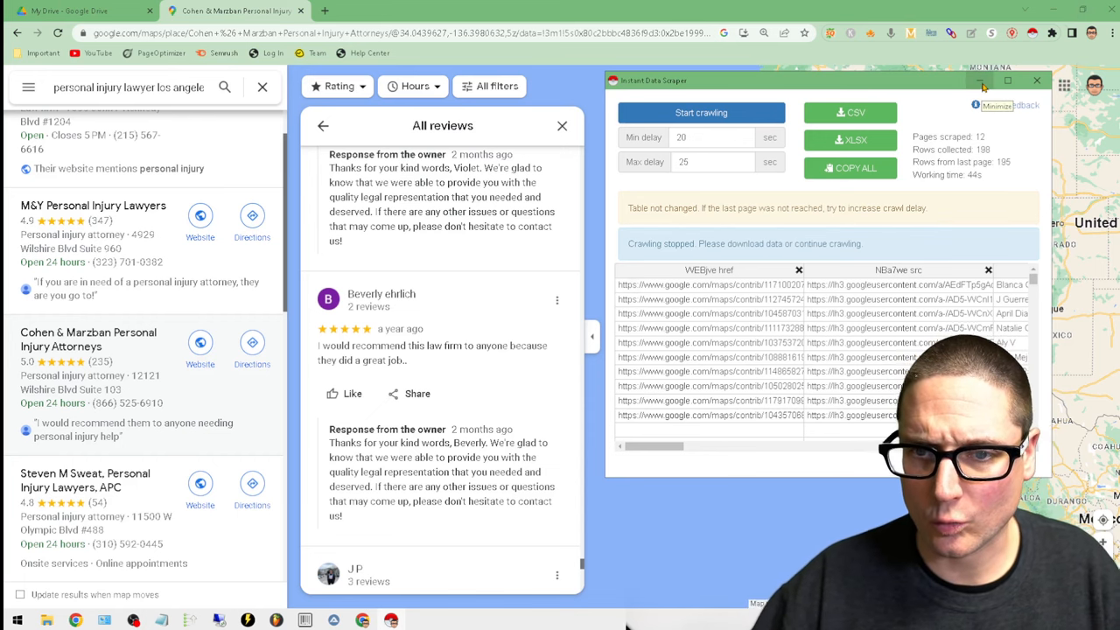
- Re-enter Min delay 25 and restart crawling with 25–30 second delays
click(980, 80)
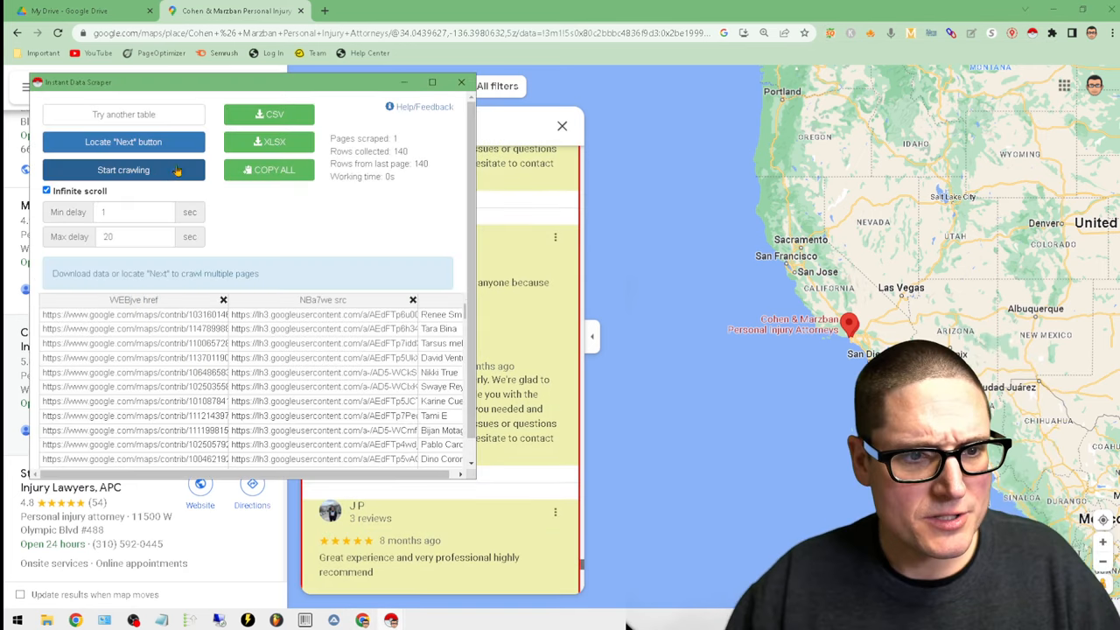
text(25)
text(30)
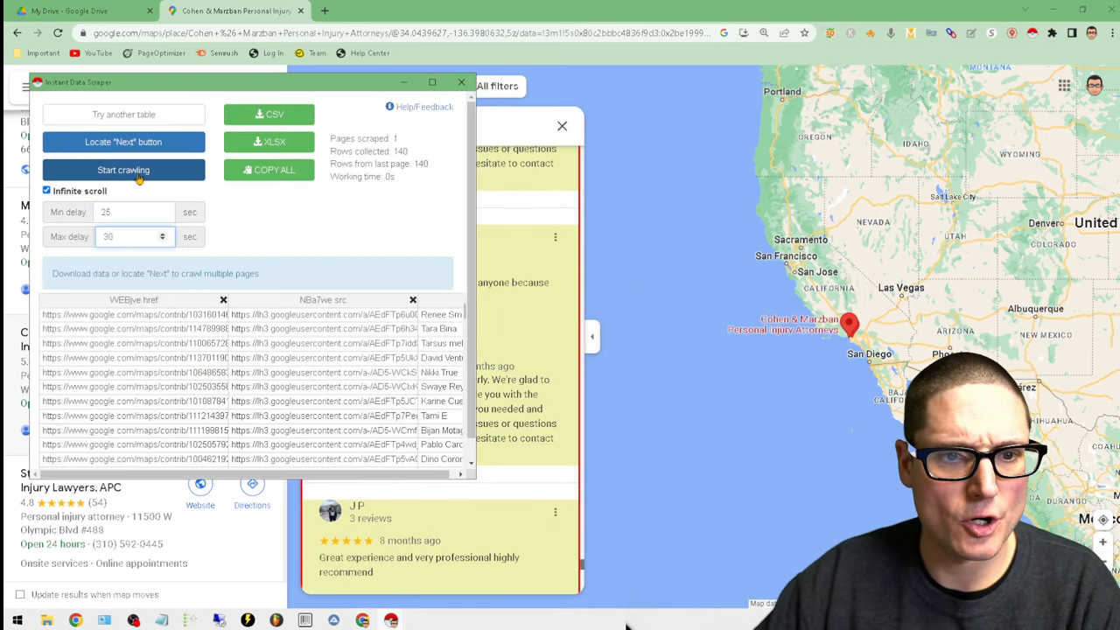
click(123, 169)
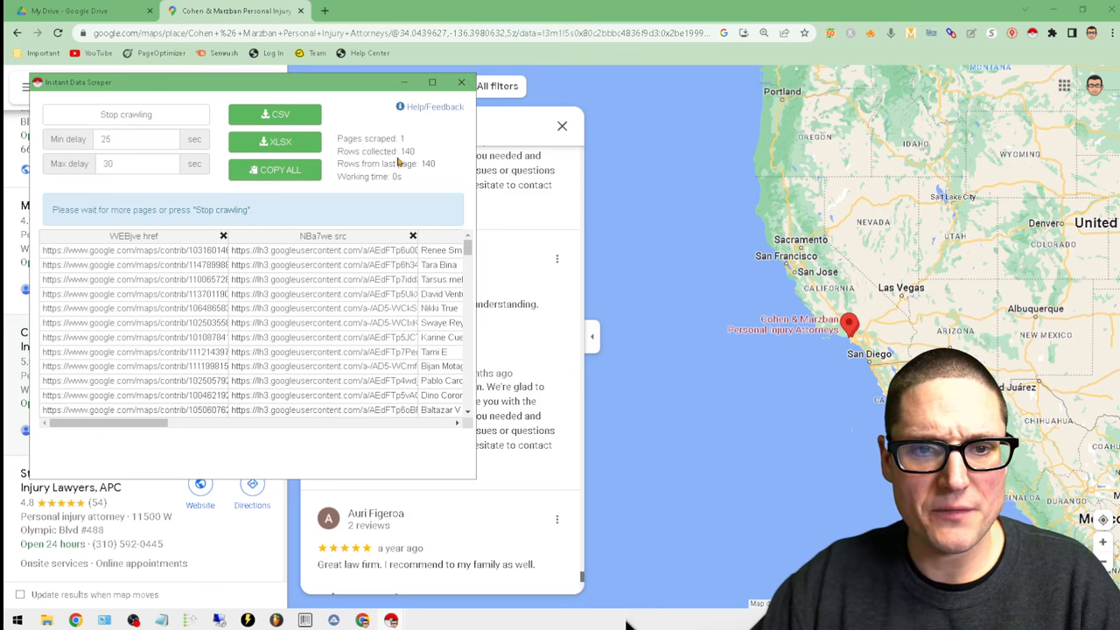
mouse_move(550, 336)
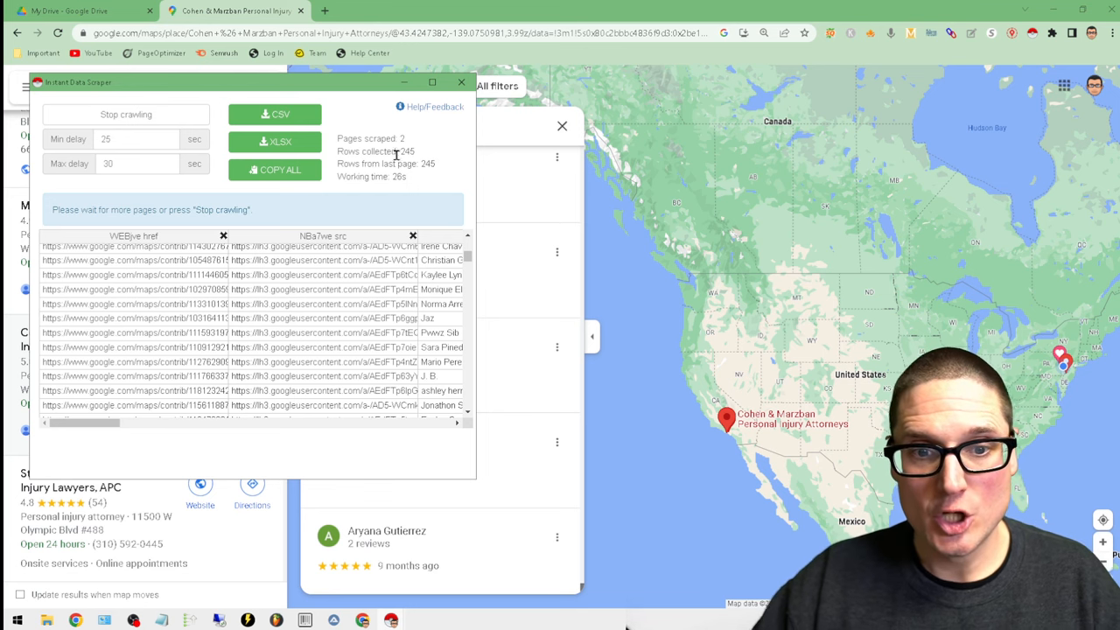
- Let the crawler run through the reviews until it reports Crawling stopped at 250 rows
scroll(down, 3)
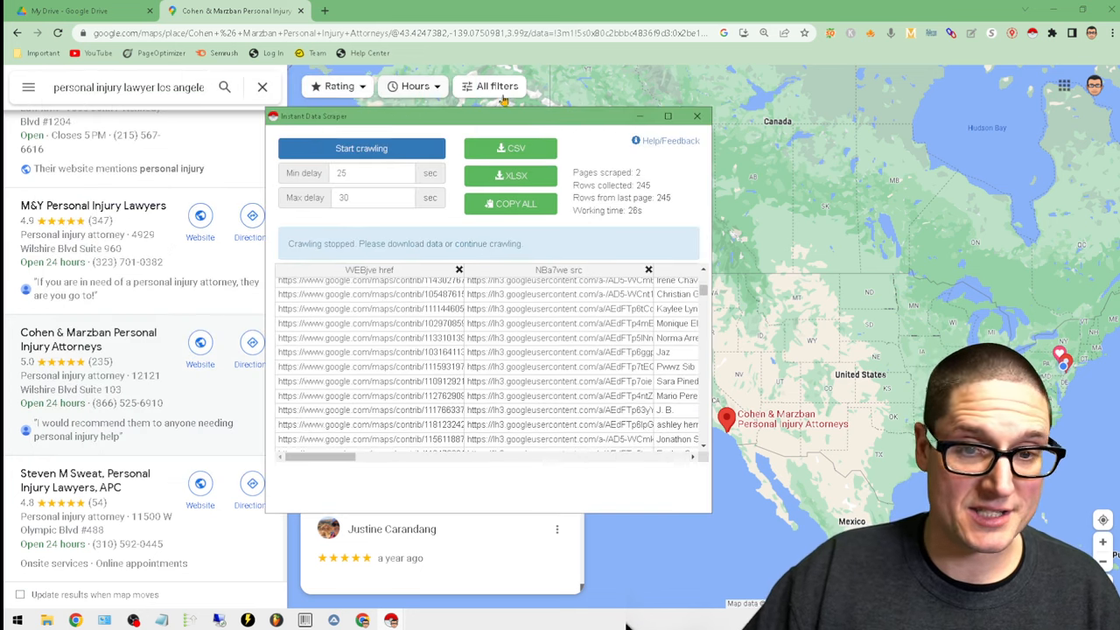
click(668, 116)
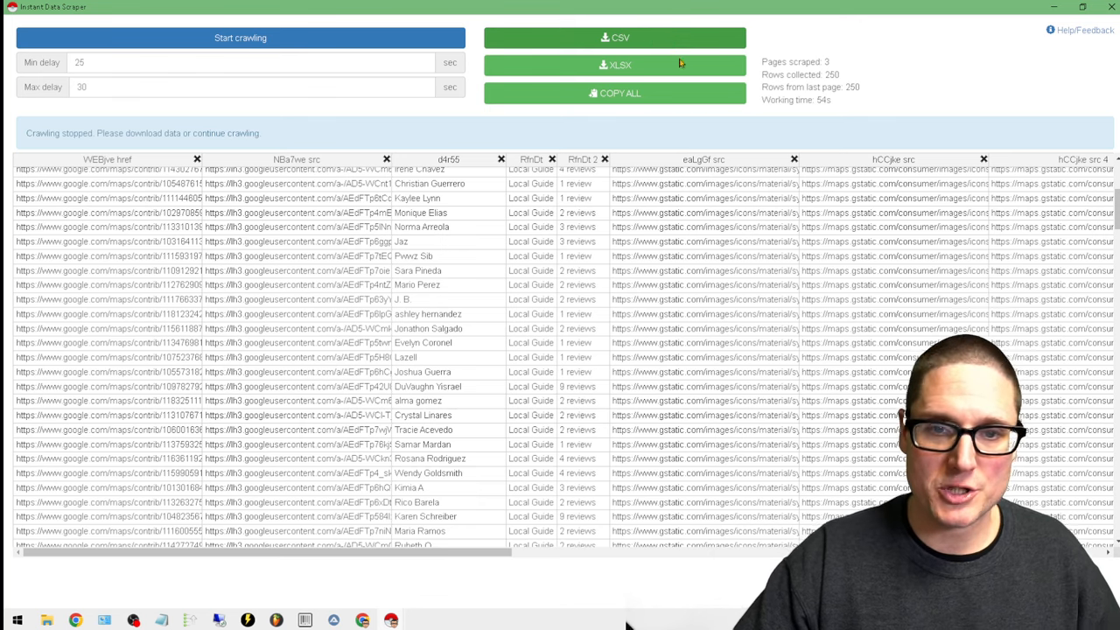
- Download the 250 scraped review rows as an XLSX file
click(614, 65)
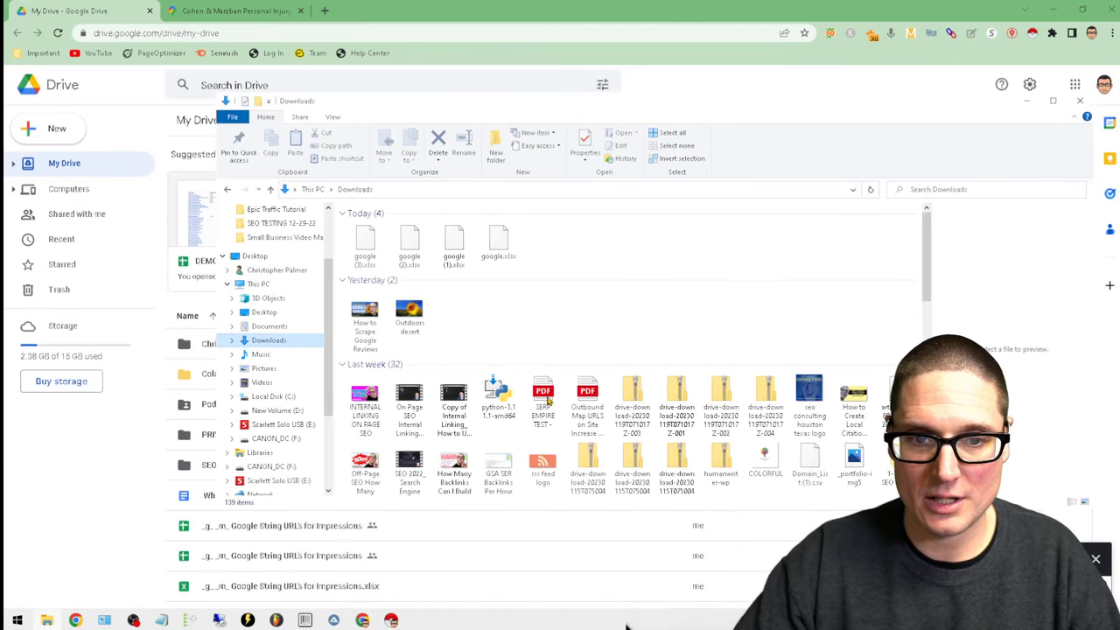
- Upload the downloaded google.xlsx to Drive, replacing the existing copy, and open it in Sheets
click(364, 245)
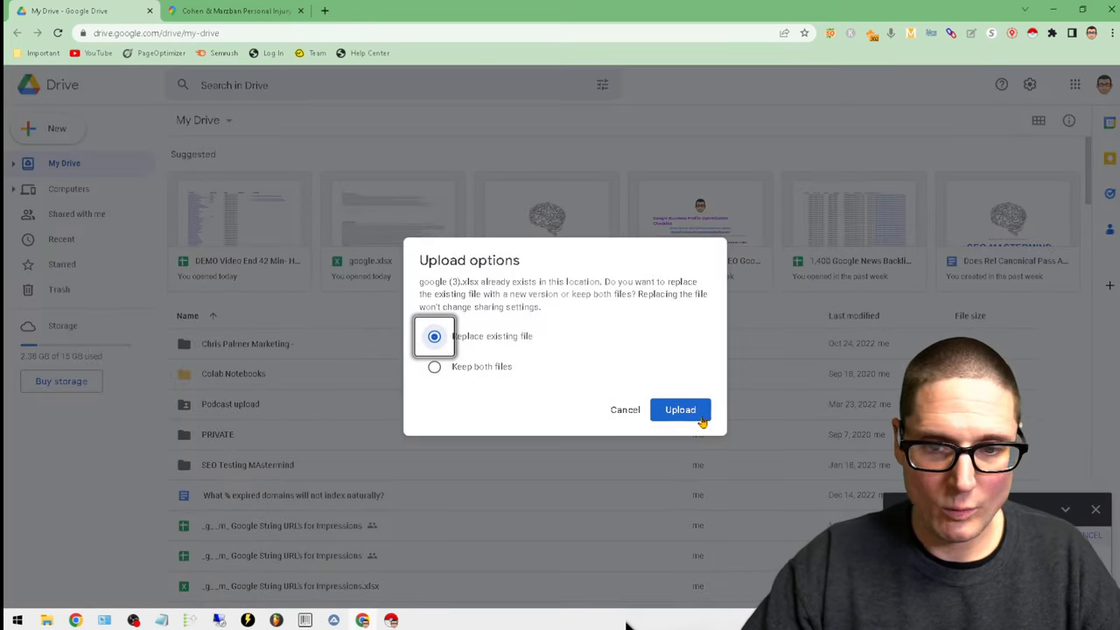
click(679, 409)
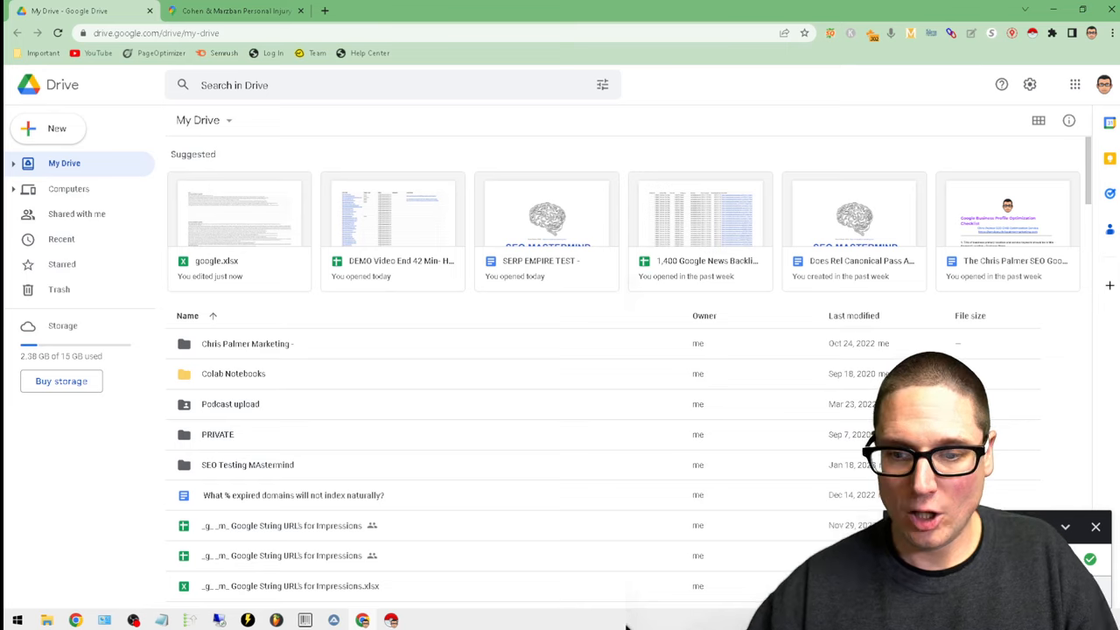
double_click(240, 214)
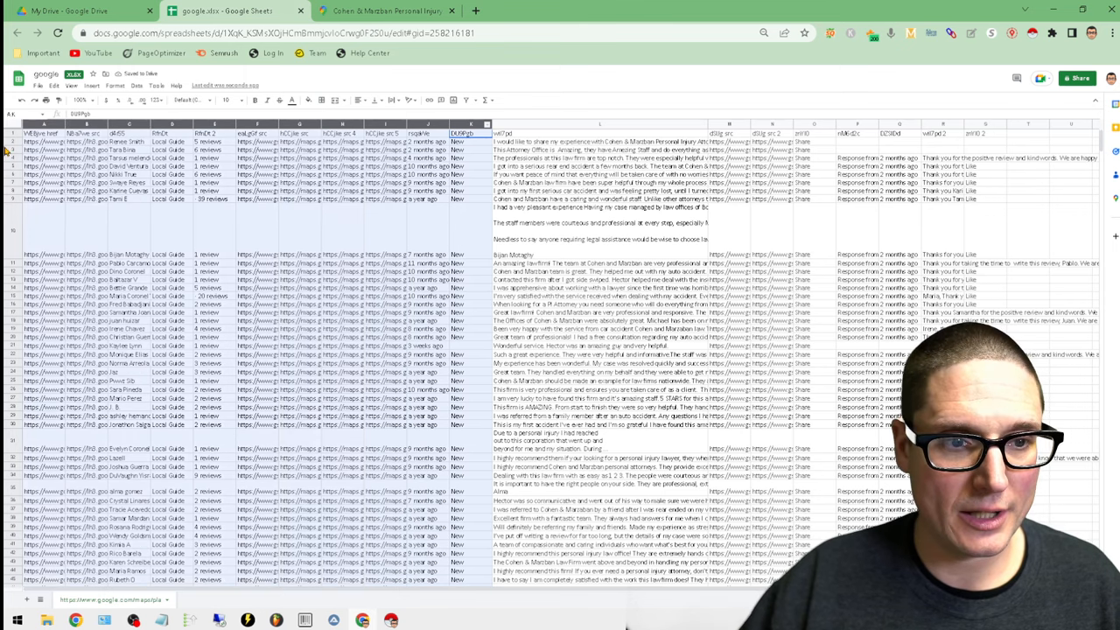
- Delete the columns before and after the review text, leaving only that column
right_click(131, 140)
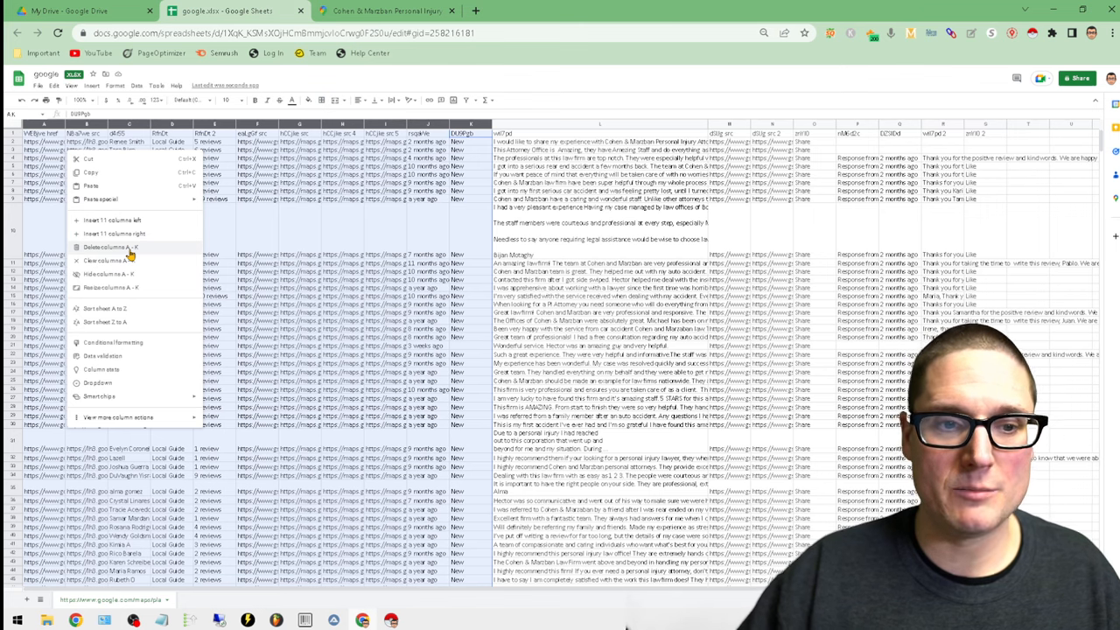
click(105, 246)
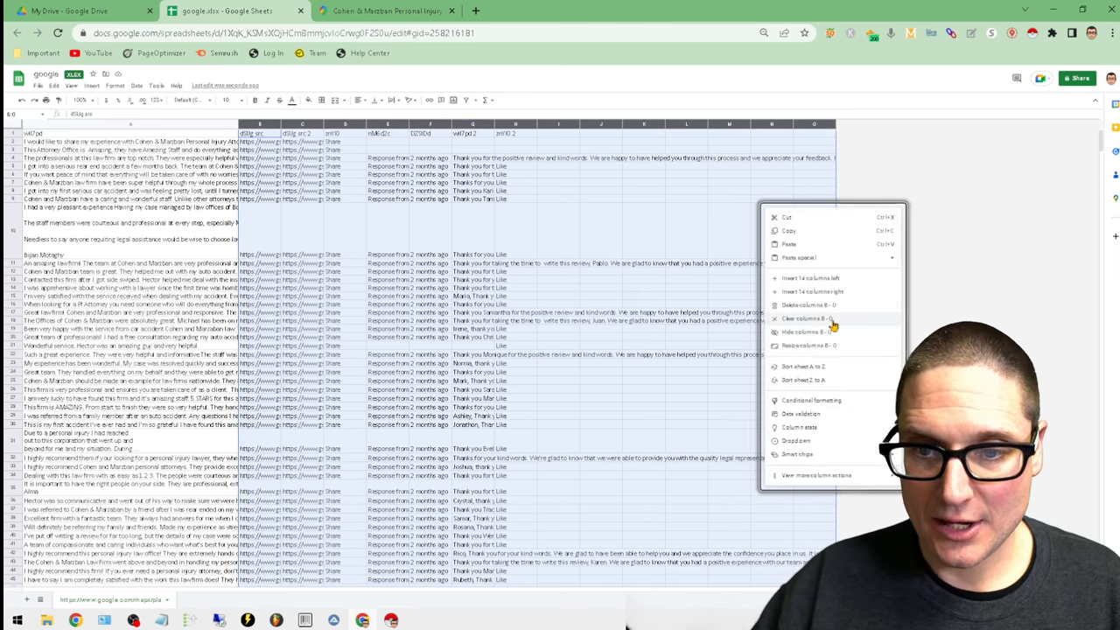
click(808, 305)
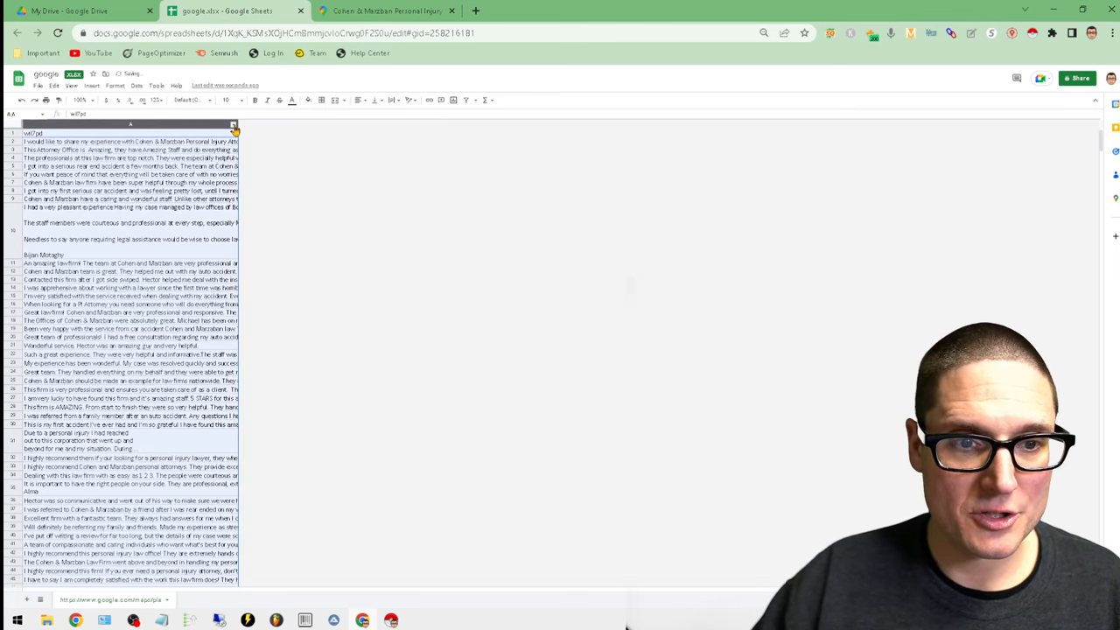